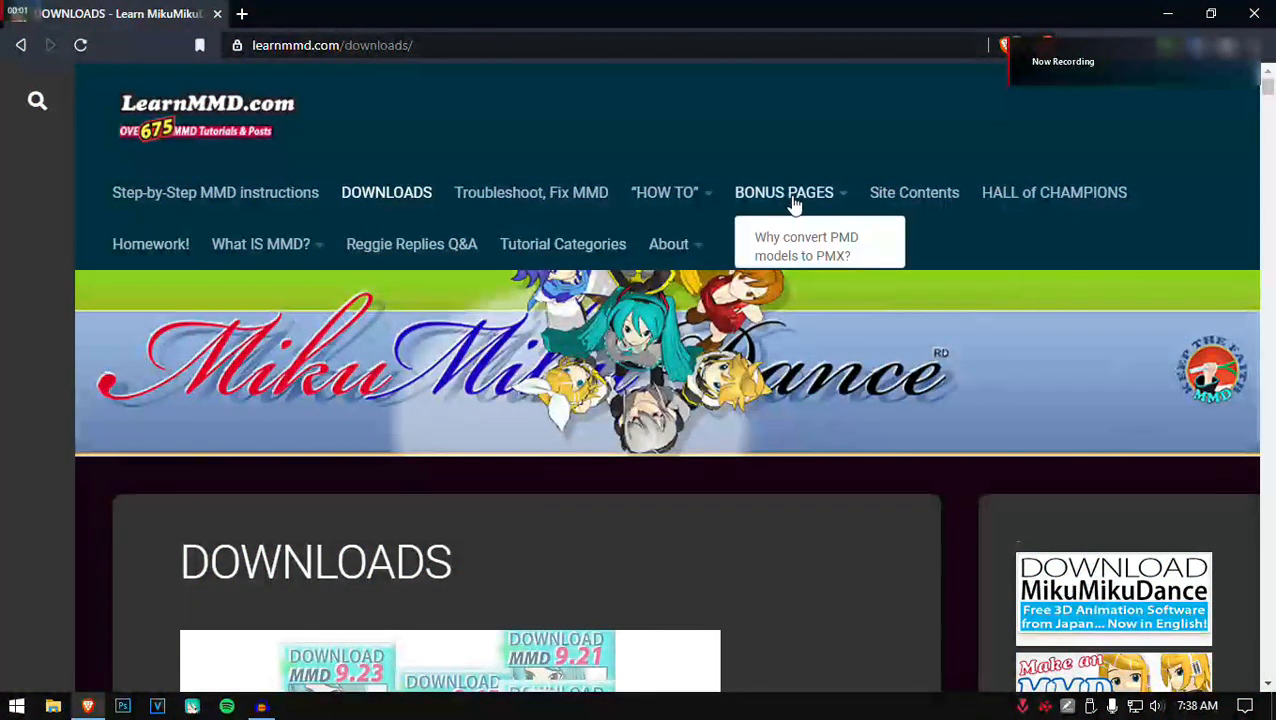
mouse_move(380, 108)
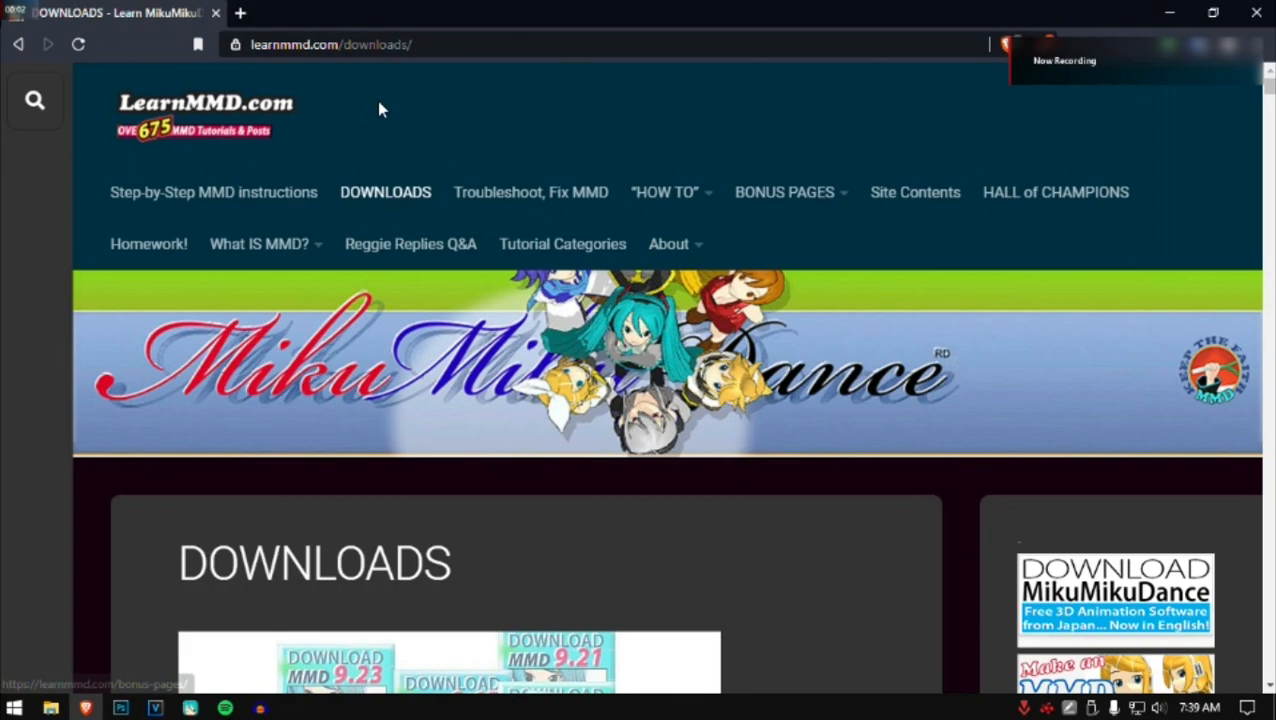
Step: Scroll the downloads page to the MMD 9.32 buttons and the 64-bit zip link
scroll(down, 3)
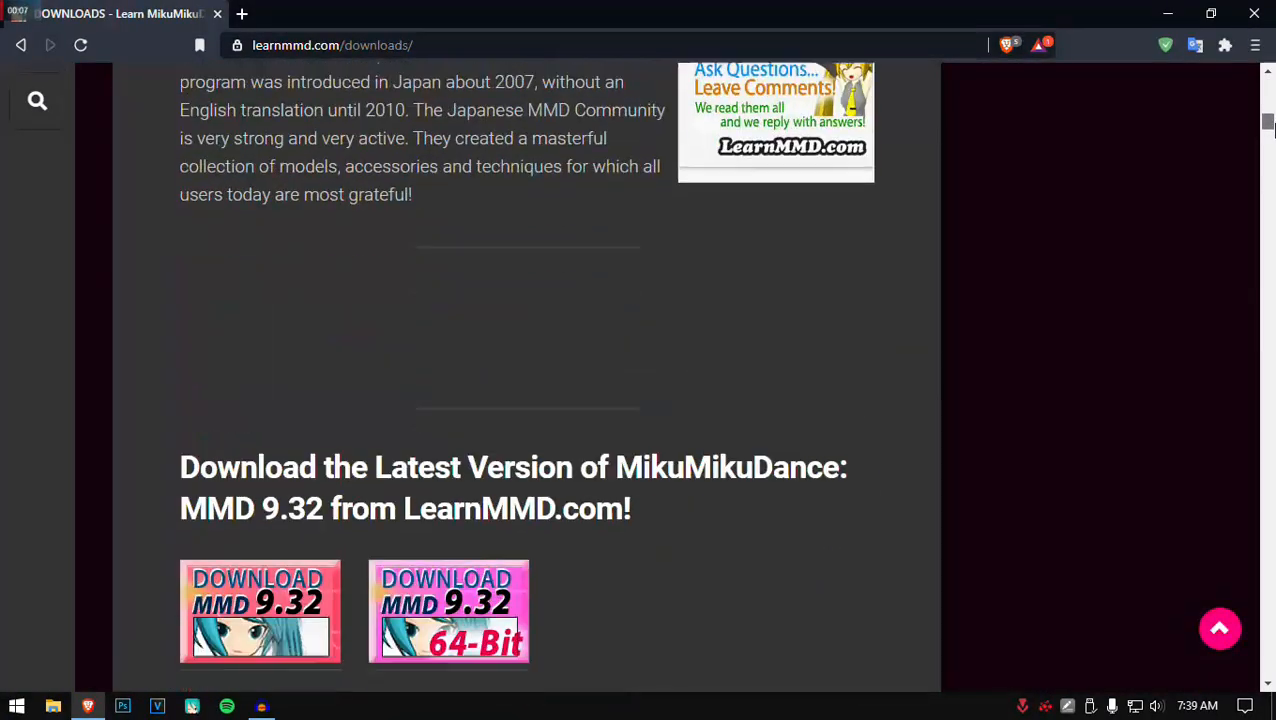
scroll(down, 3)
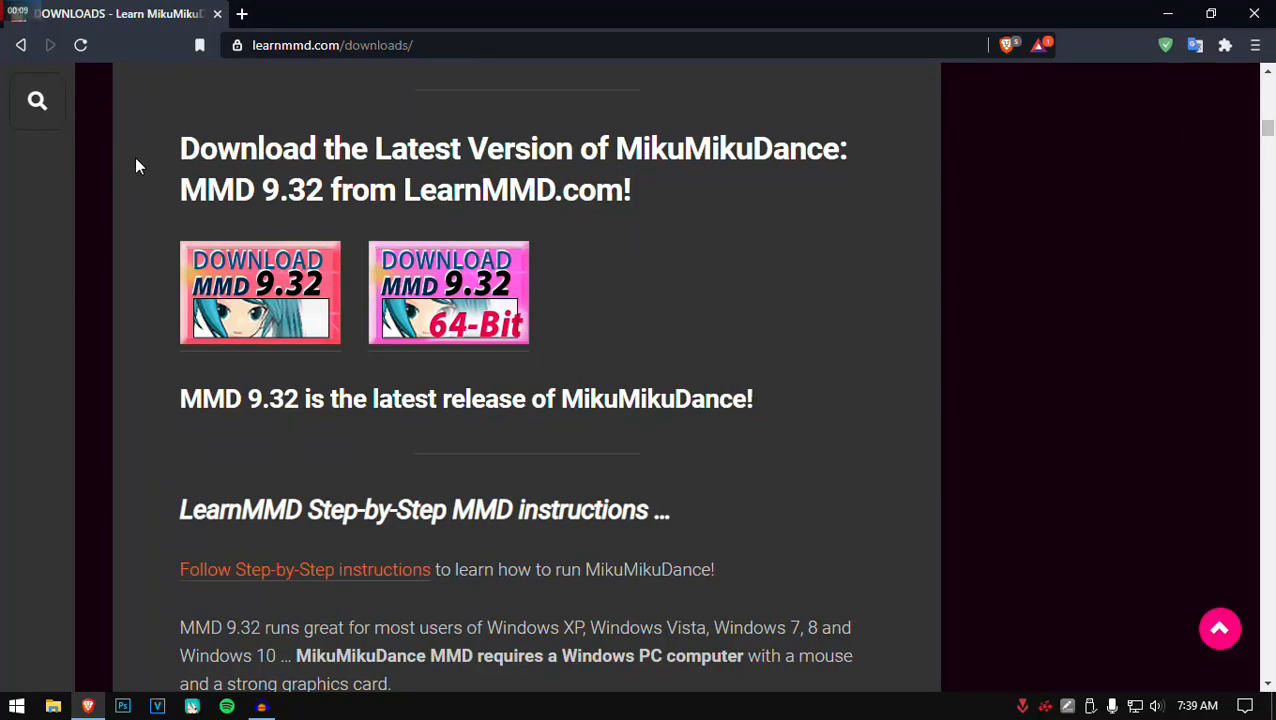
mouse_move(448, 291)
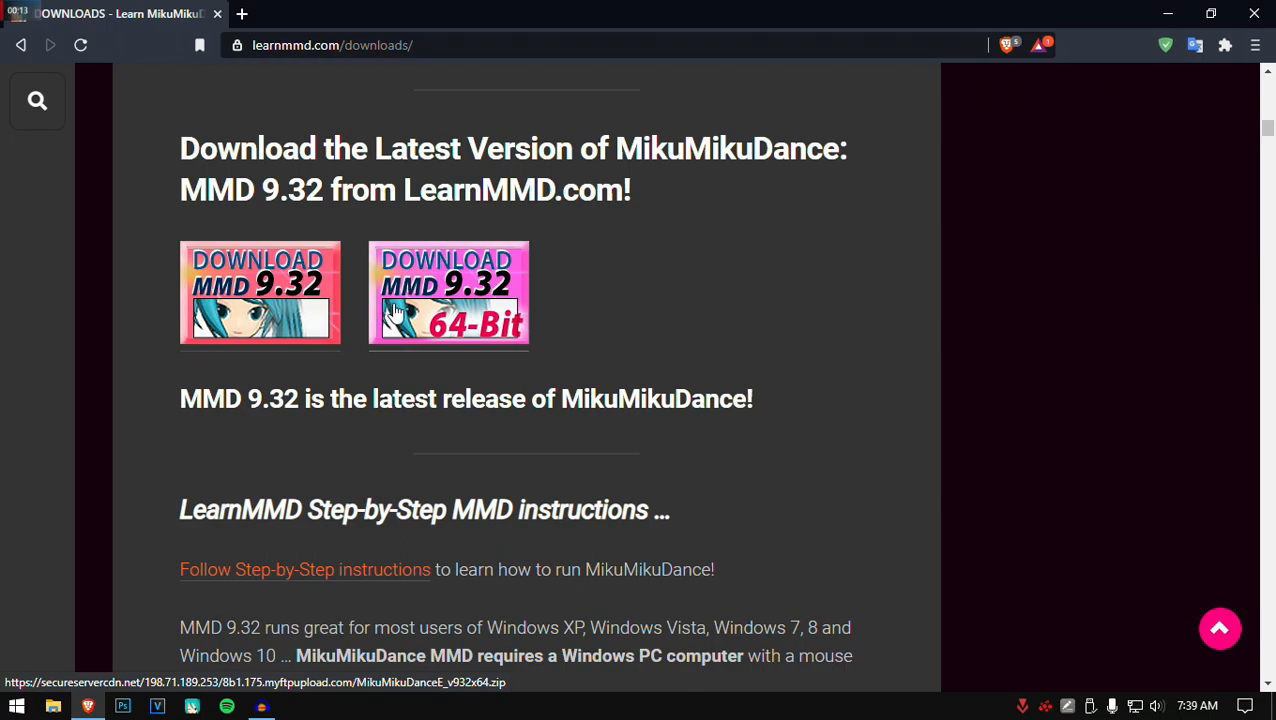
mouse_move(458, 342)
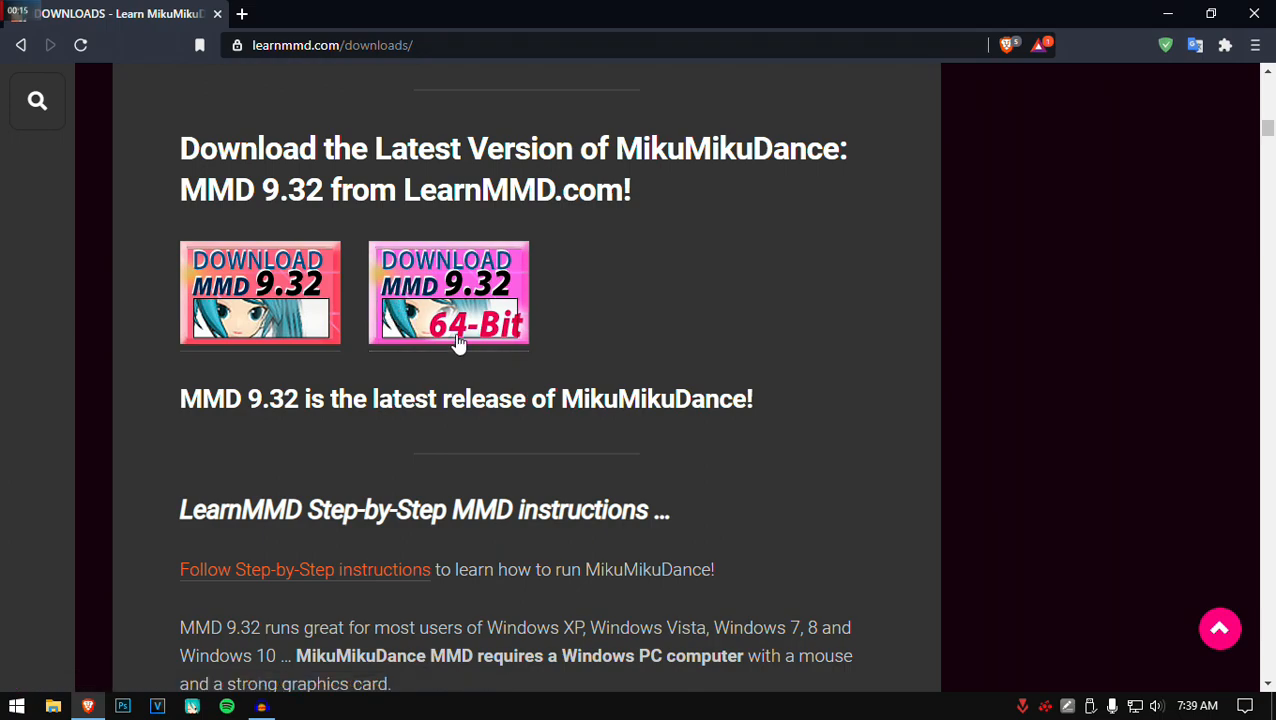
mouse_move(276, 295)
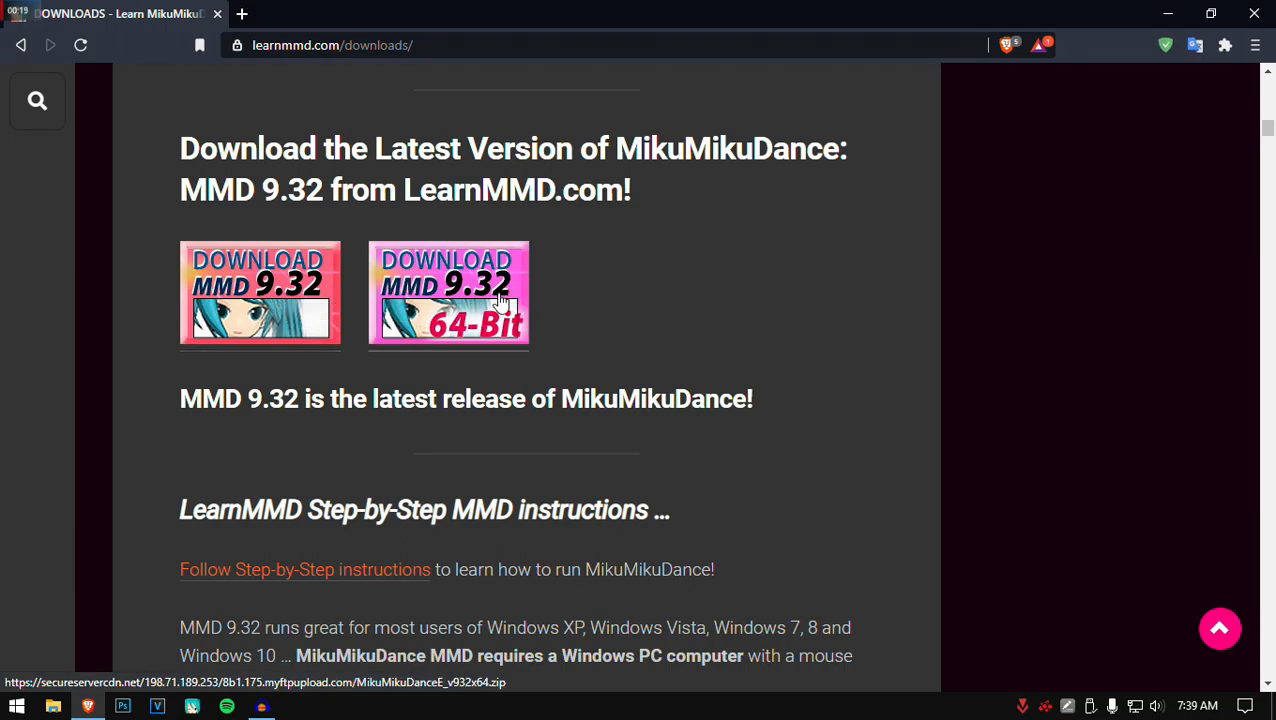
mouse_move(500, 305)
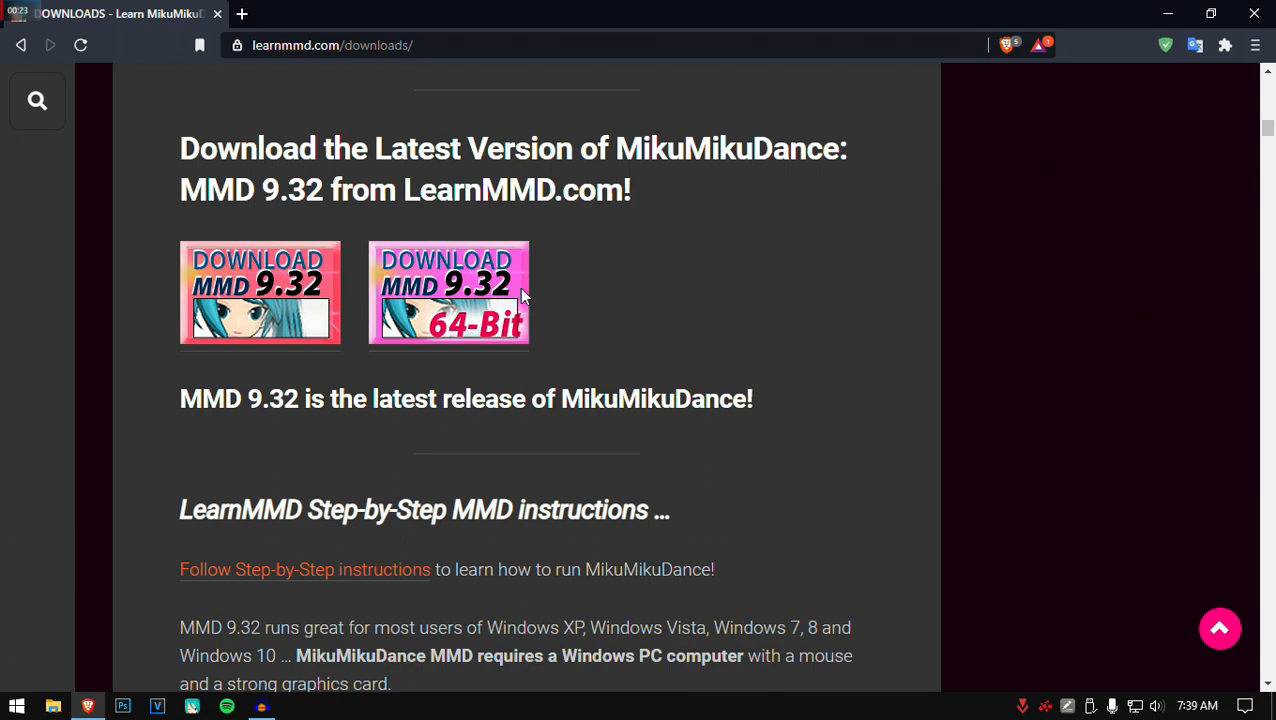
scroll(down, 3)
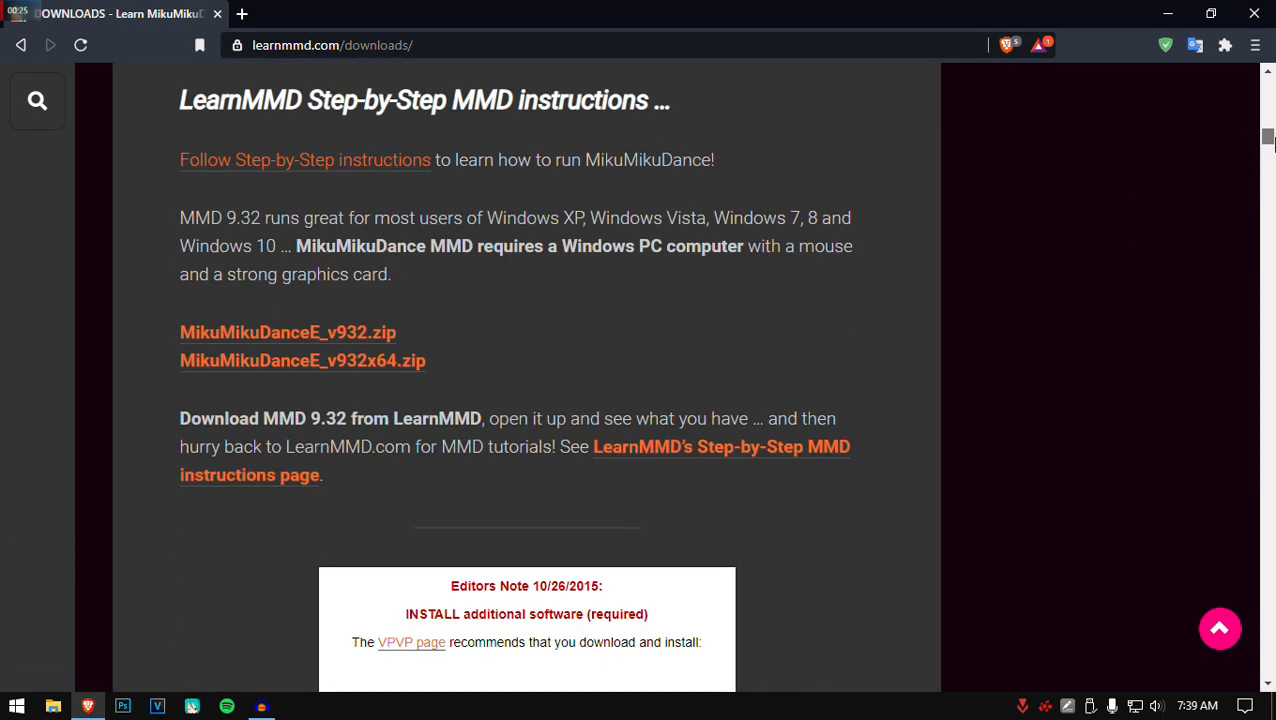
Step: Scroll past the Visual C++ and DirectX editor's note toward the MMD 7.39 offer
scroll(down, 3)
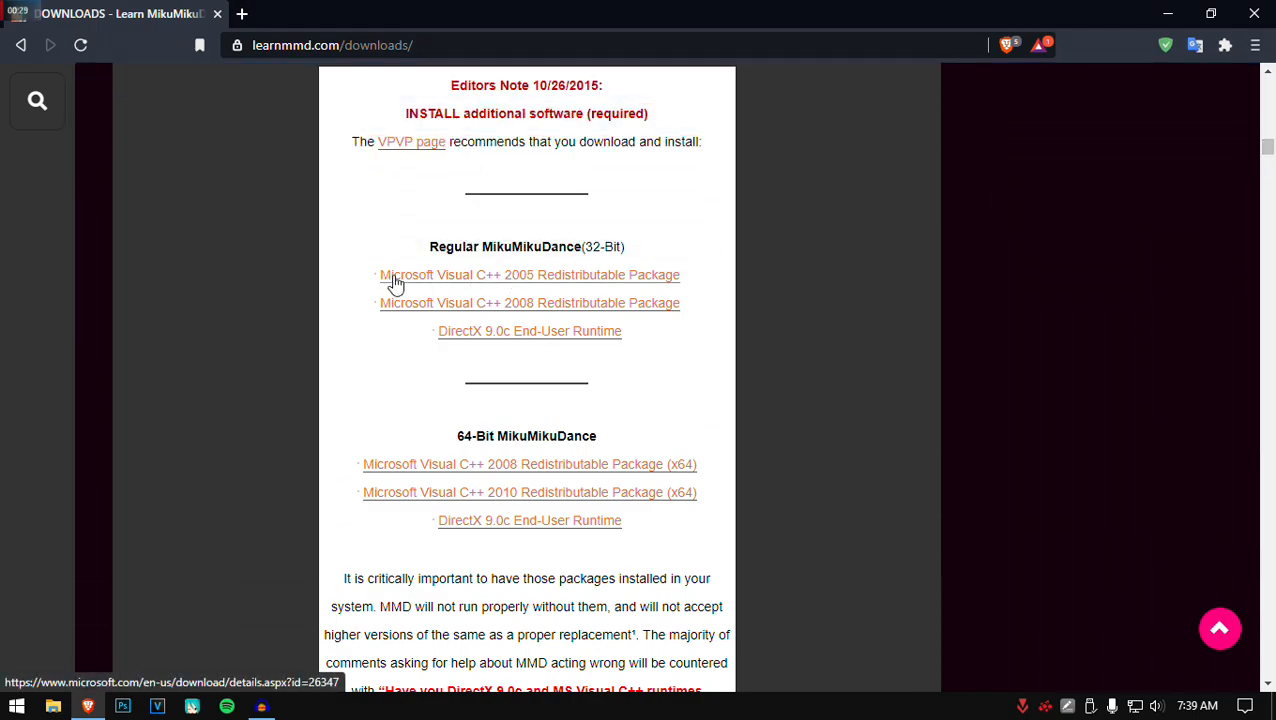
mouse_move(590, 331)
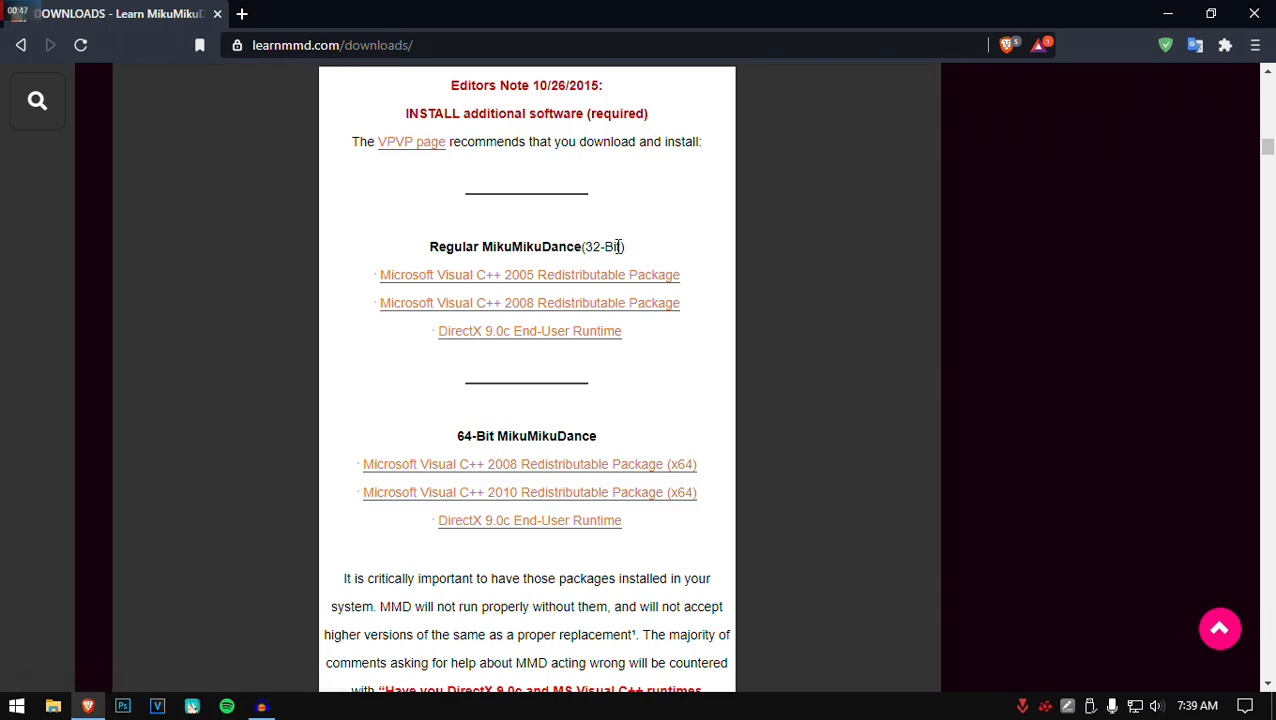
mouse_move(1237, 180)
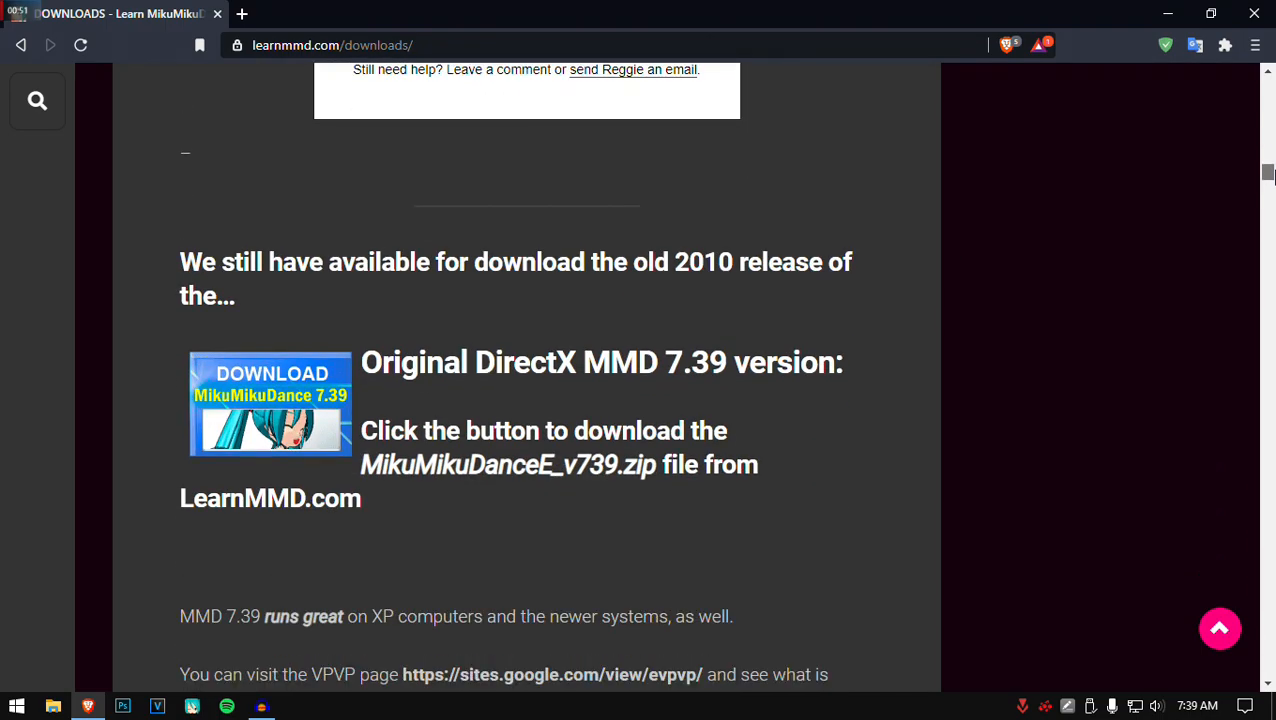
Step: Scroll to the 'Get MME v037 in English' section with its 32-bit and 64-bit versions
scroll(down, 3)
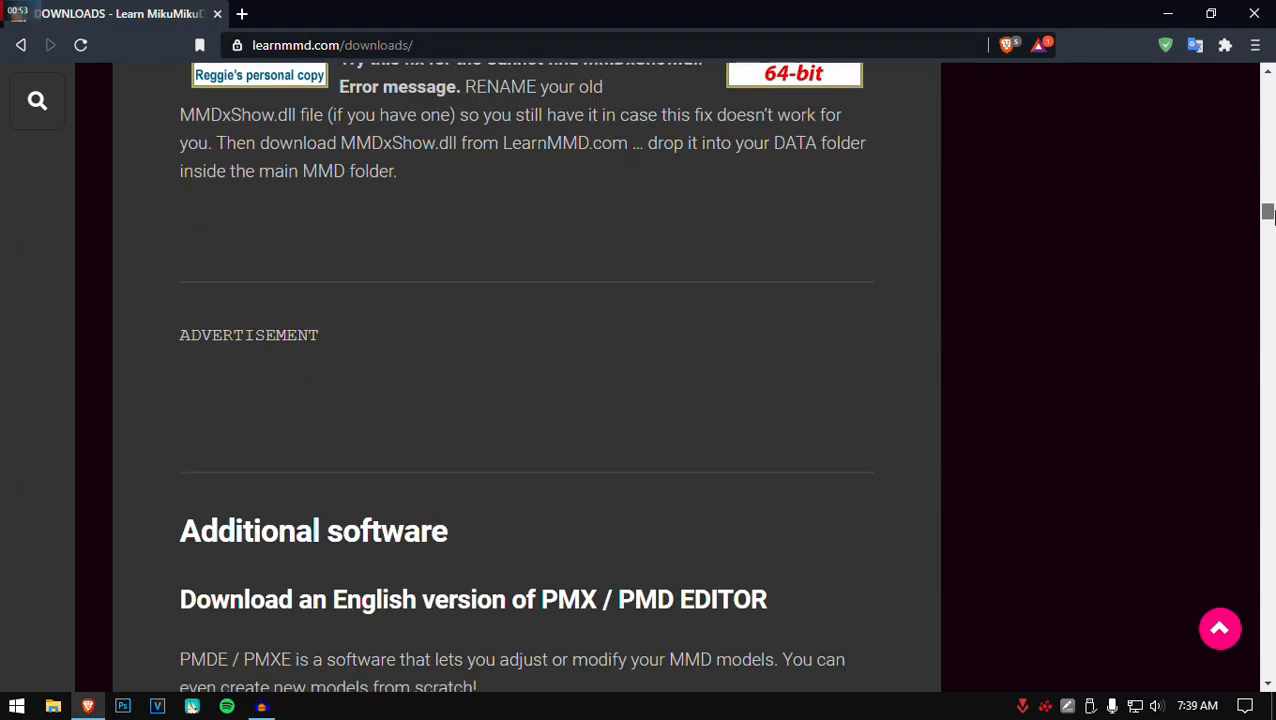
scroll(up, 3)
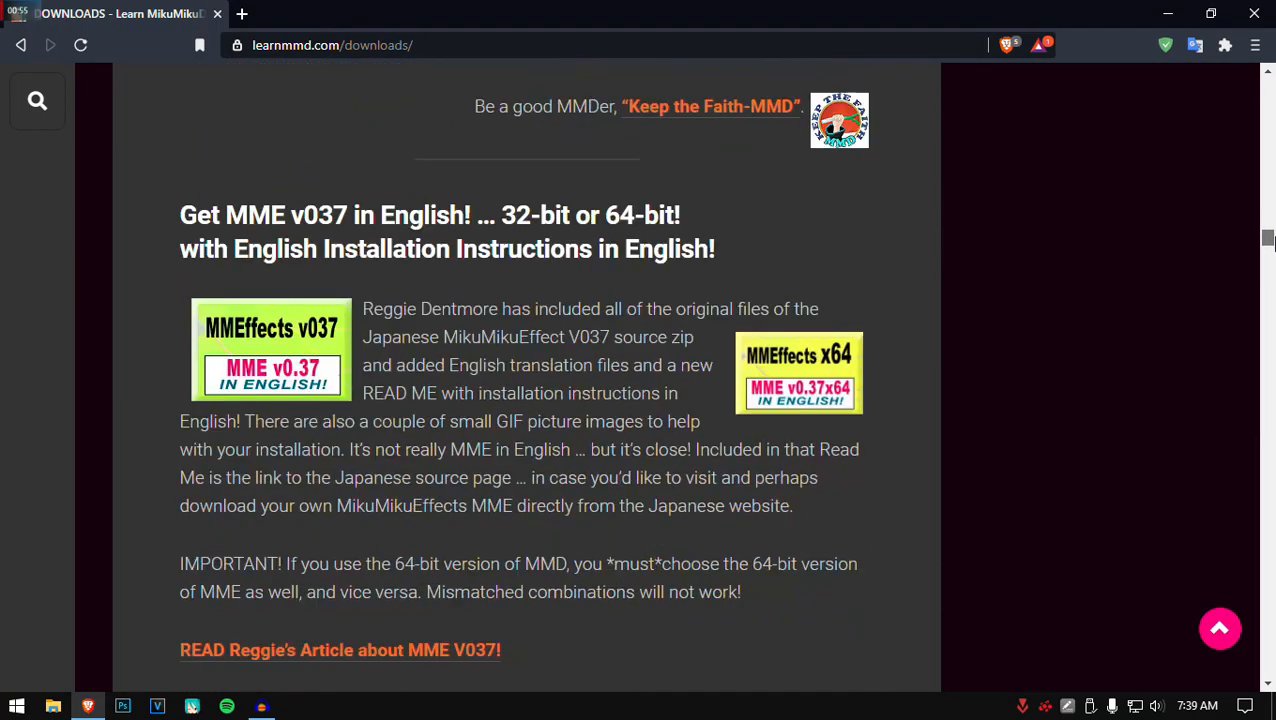
scroll(down, 3)
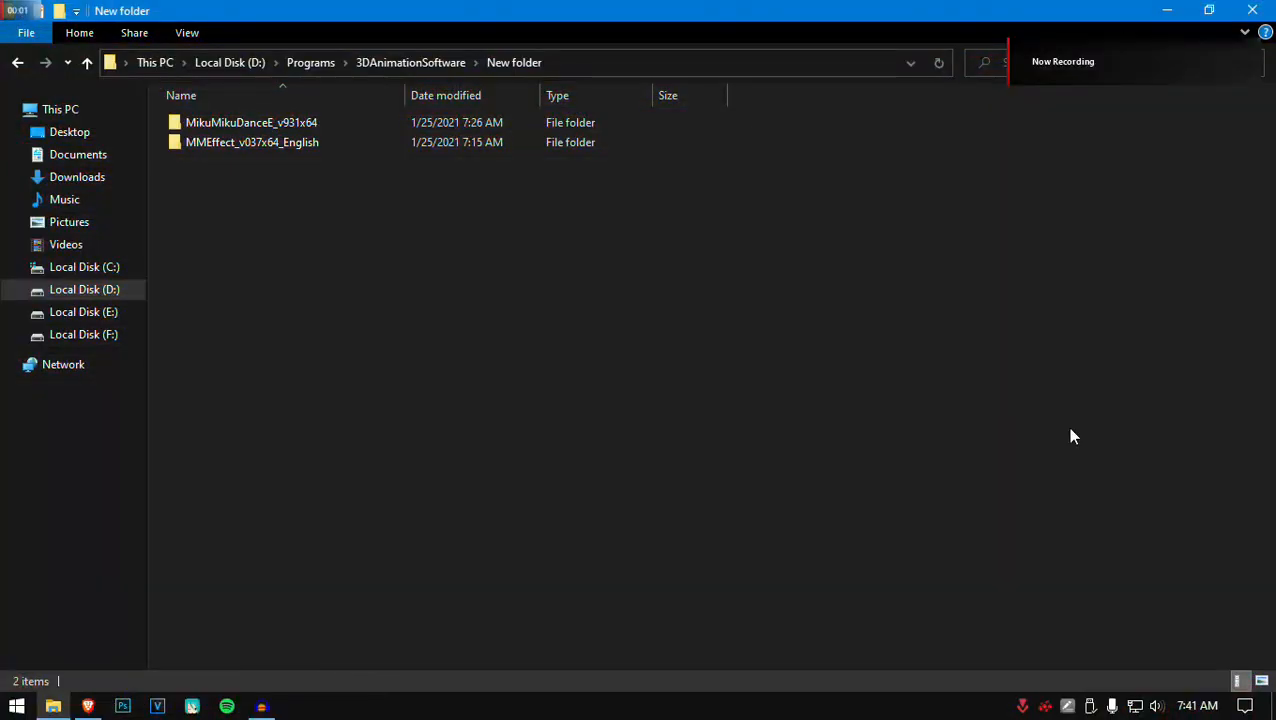
mouse_move(975, 444)
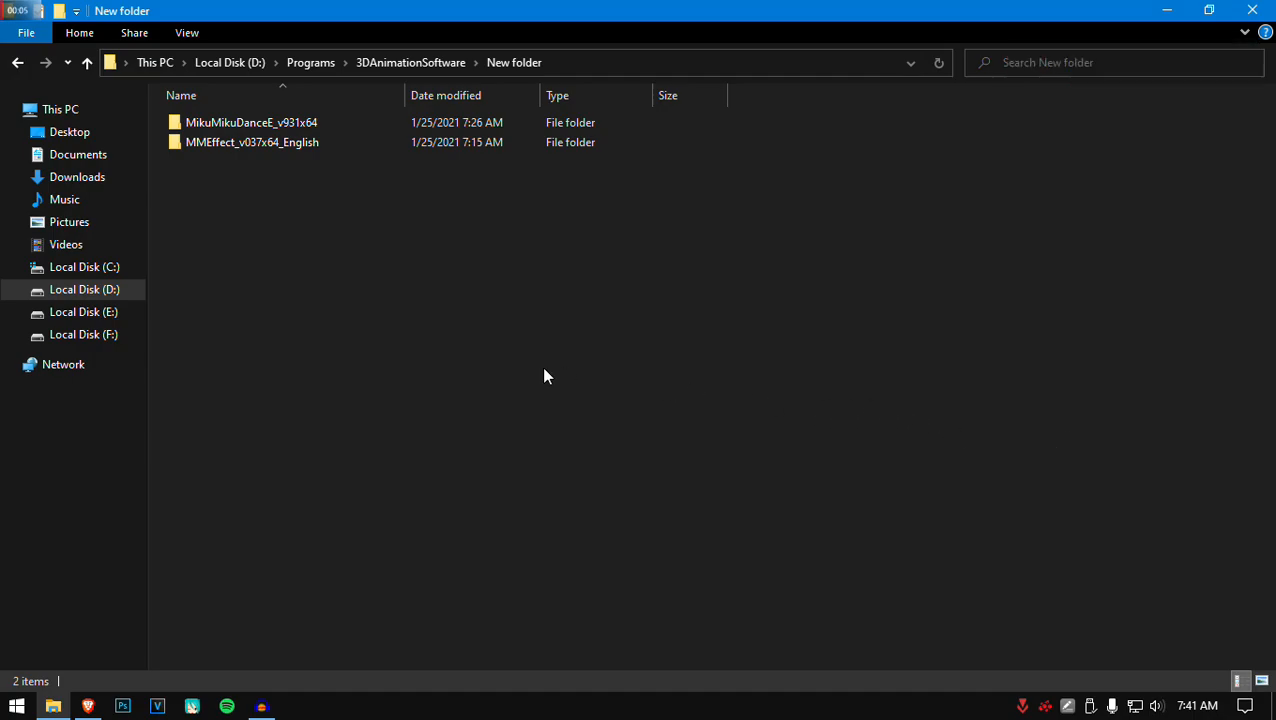
click(252, 142)
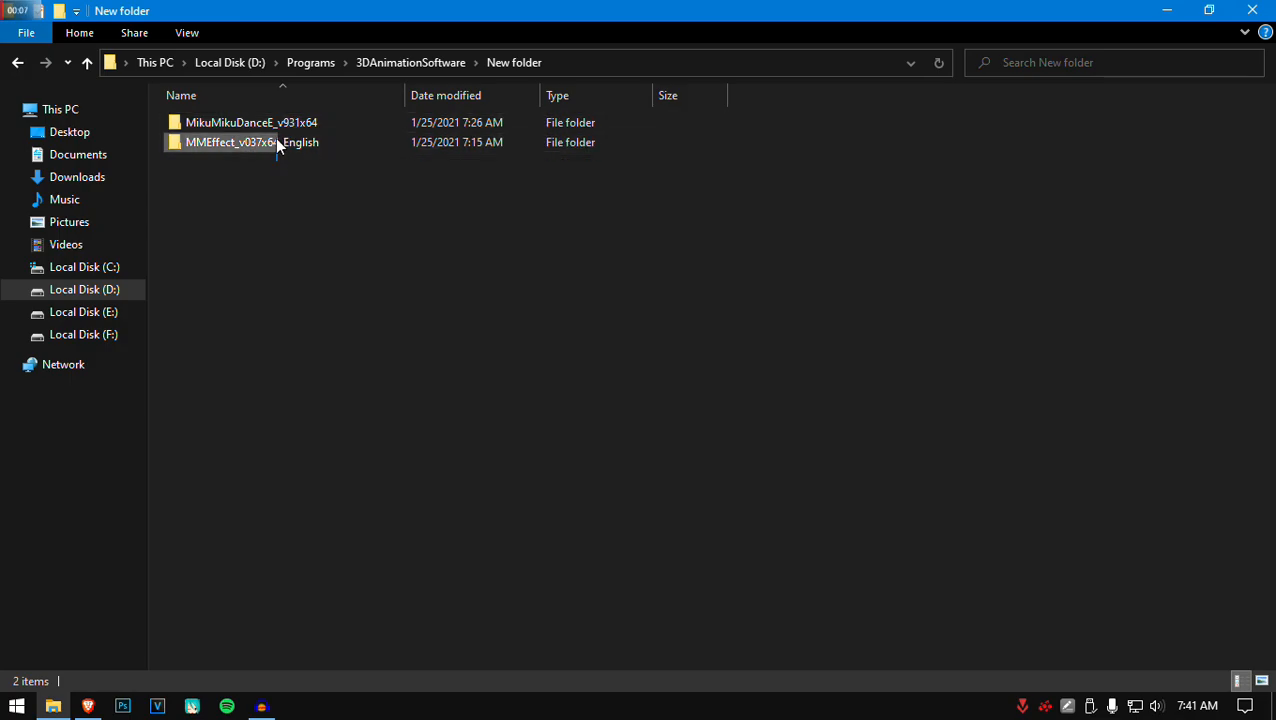
key(ctrl+a)
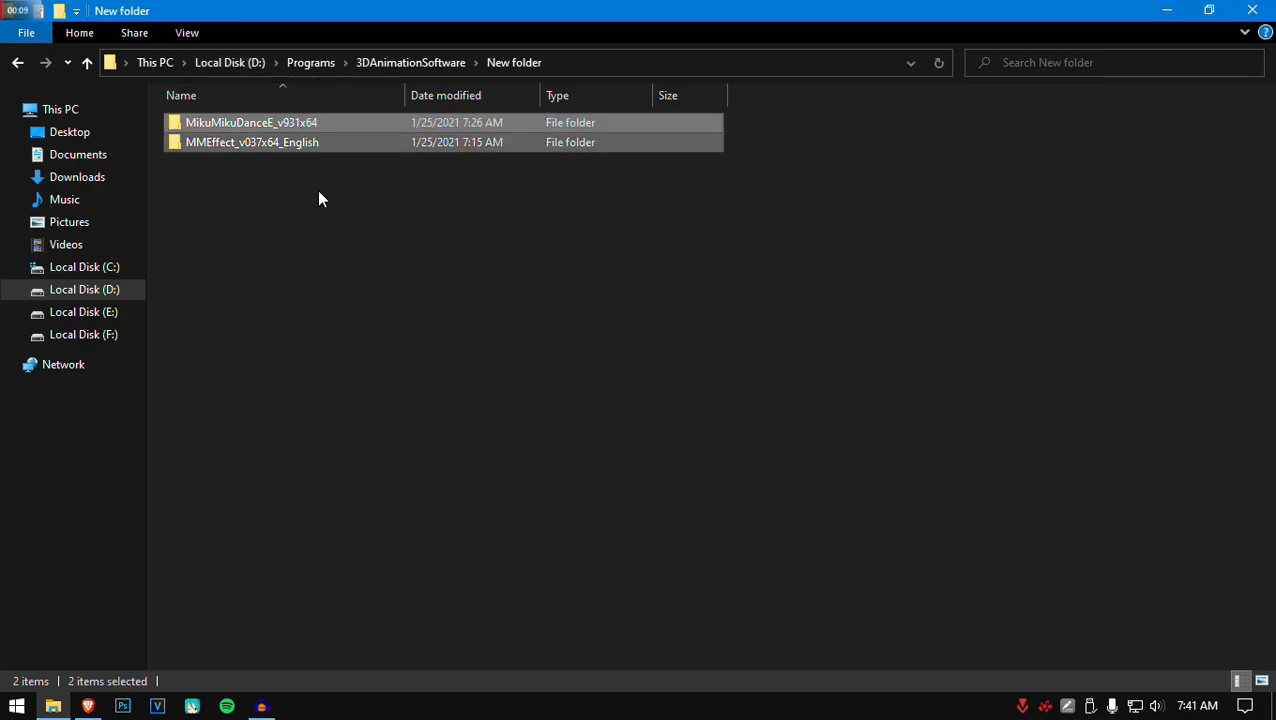
click(300, 203)
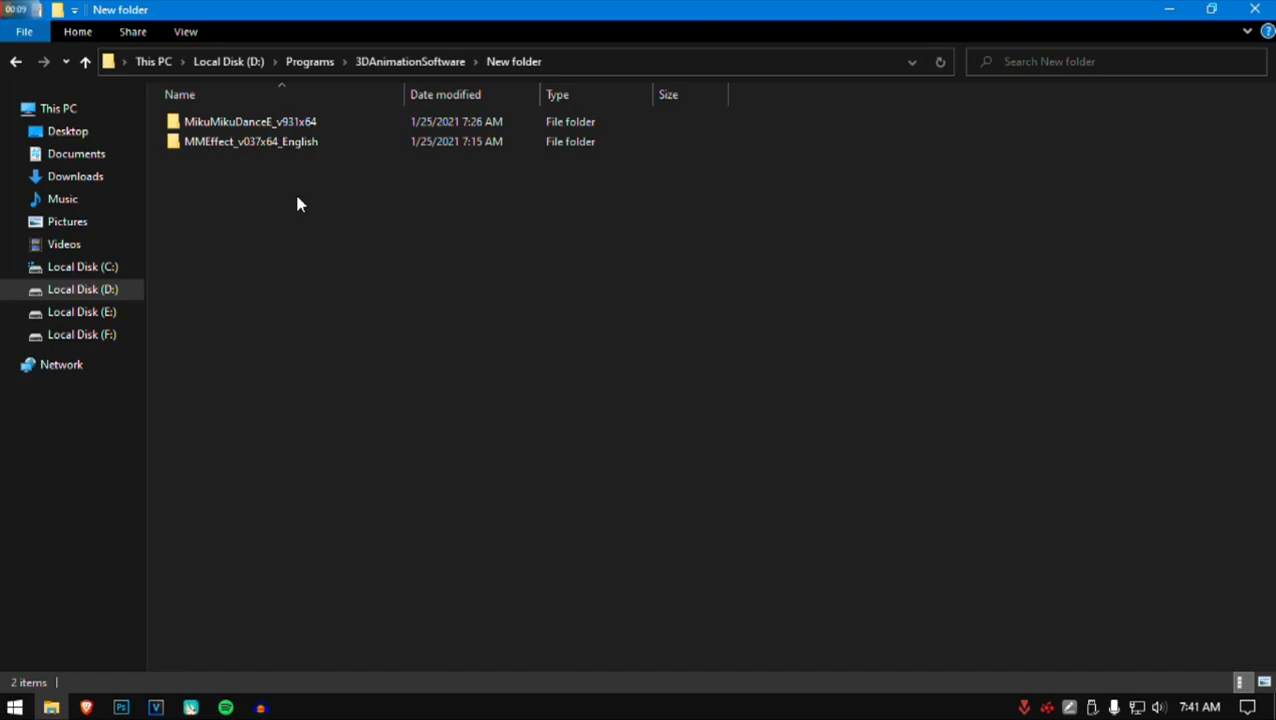
click(251, 141)
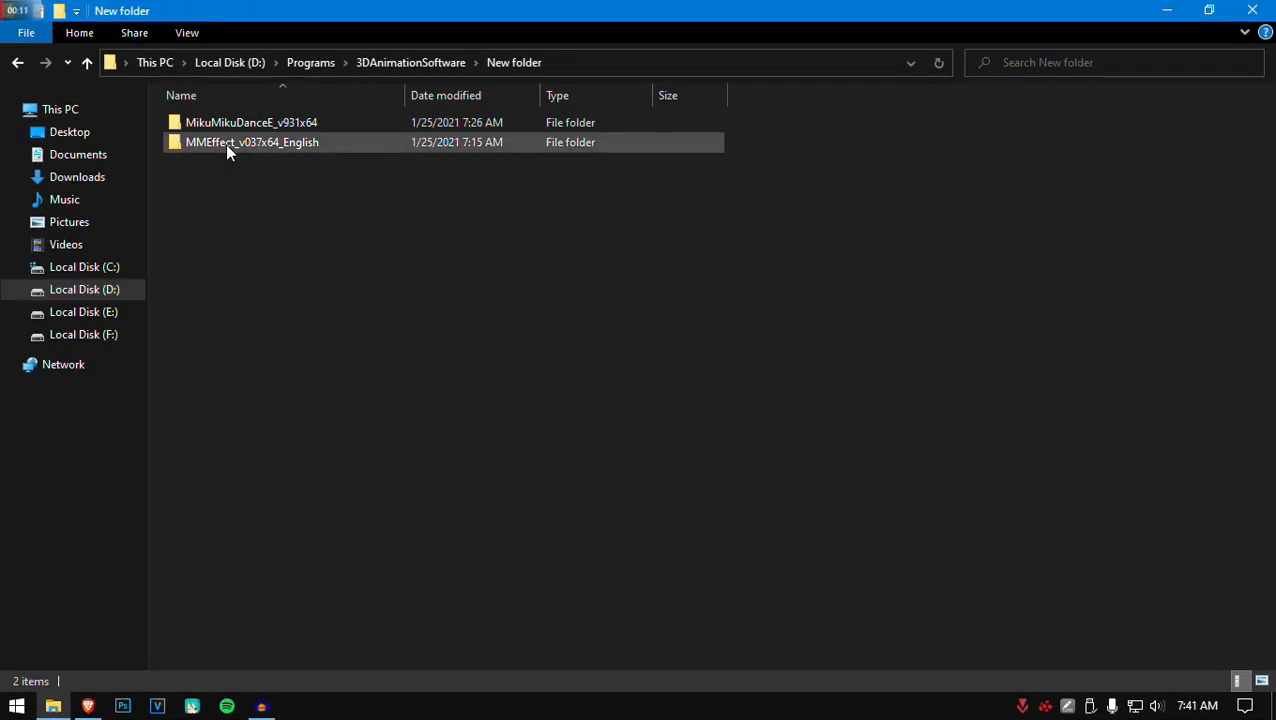
double_click(252, 142)
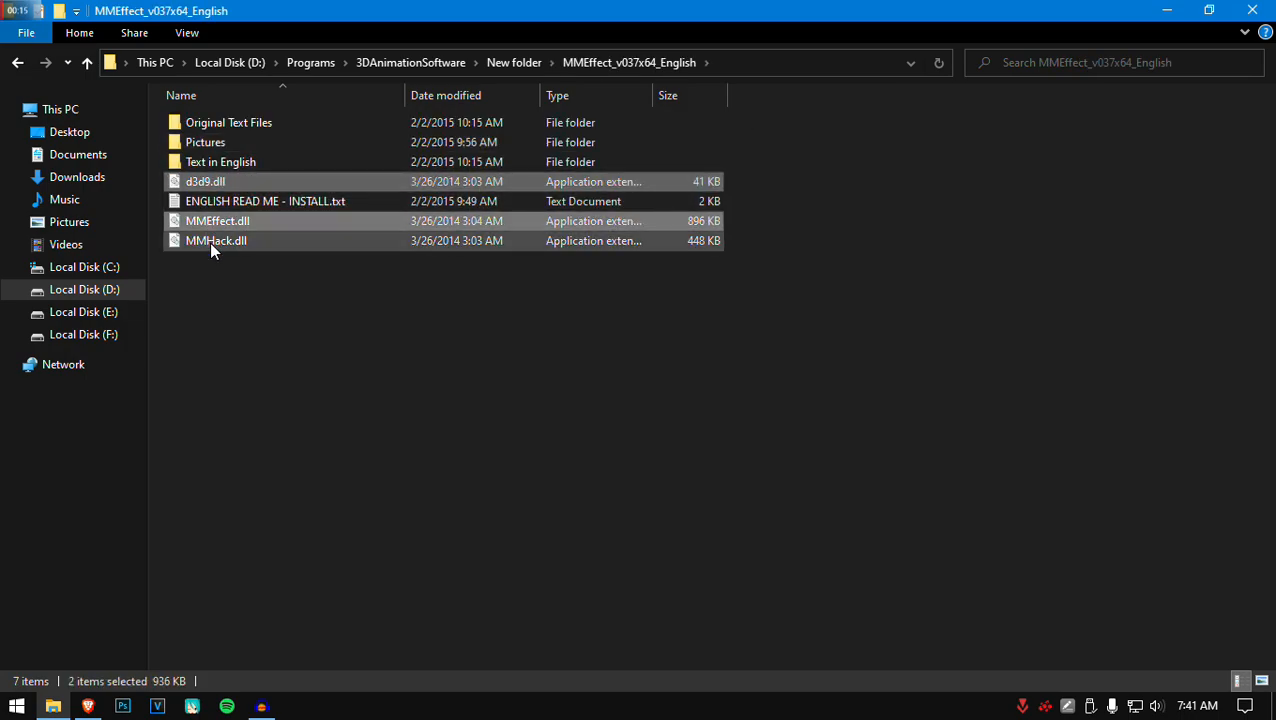
click(217, 221)
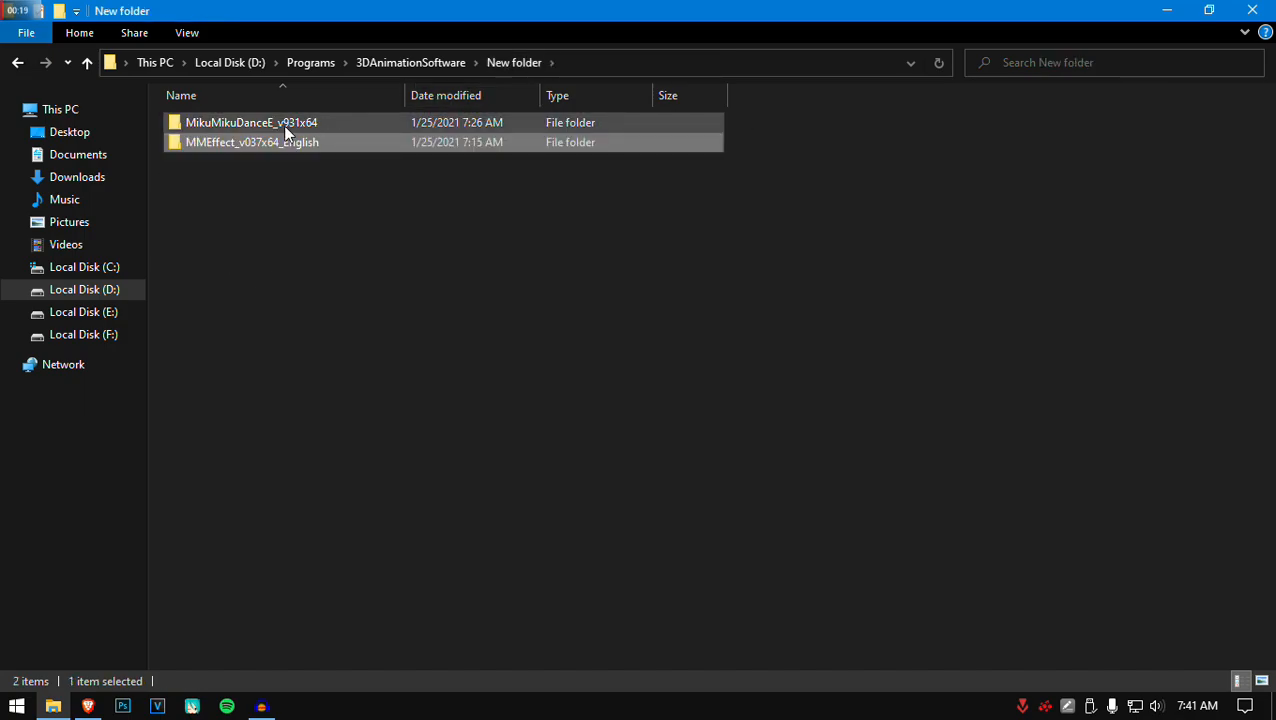
mouse_move(240, 125)
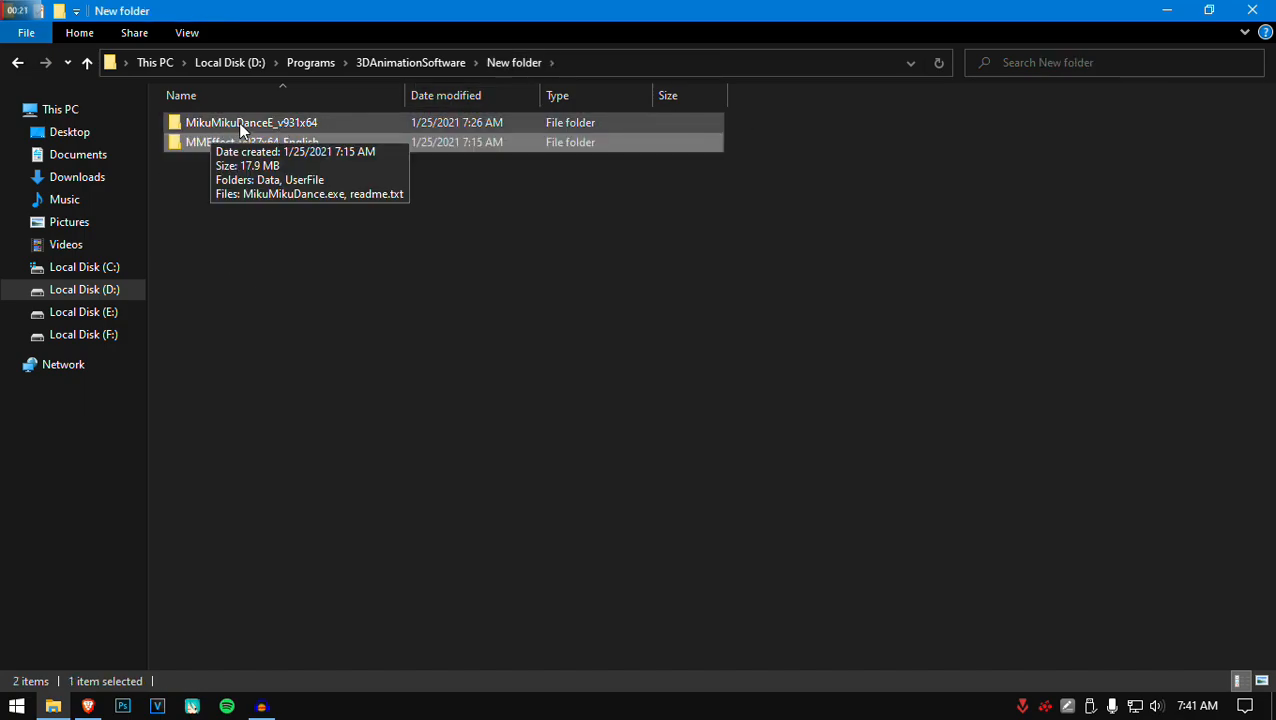
double_click(250, 122)
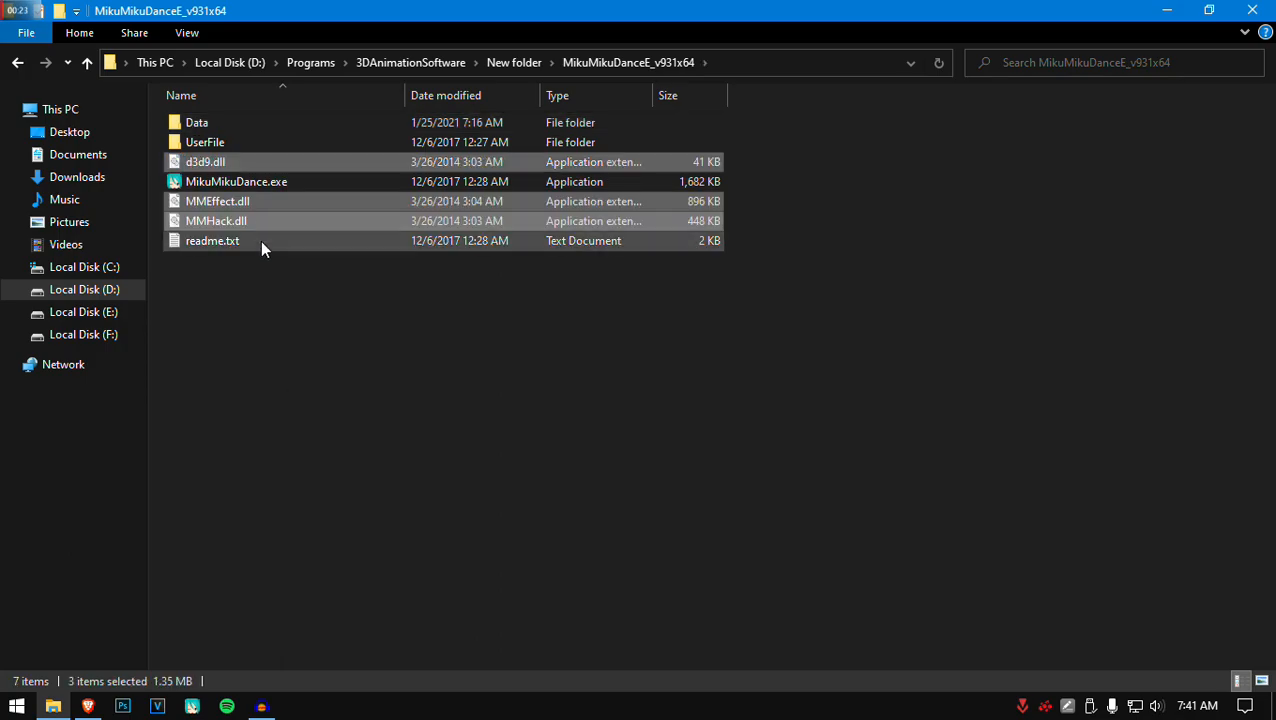
click(236, 181)
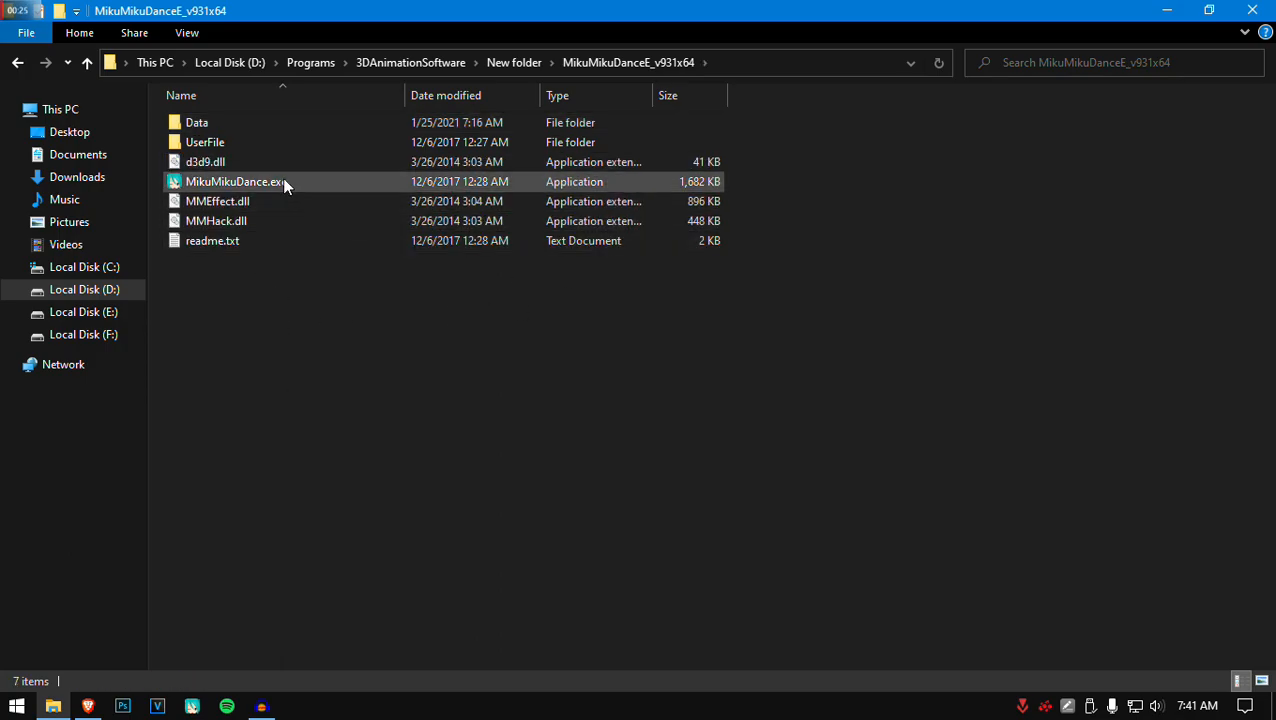
double_click(234, 181)
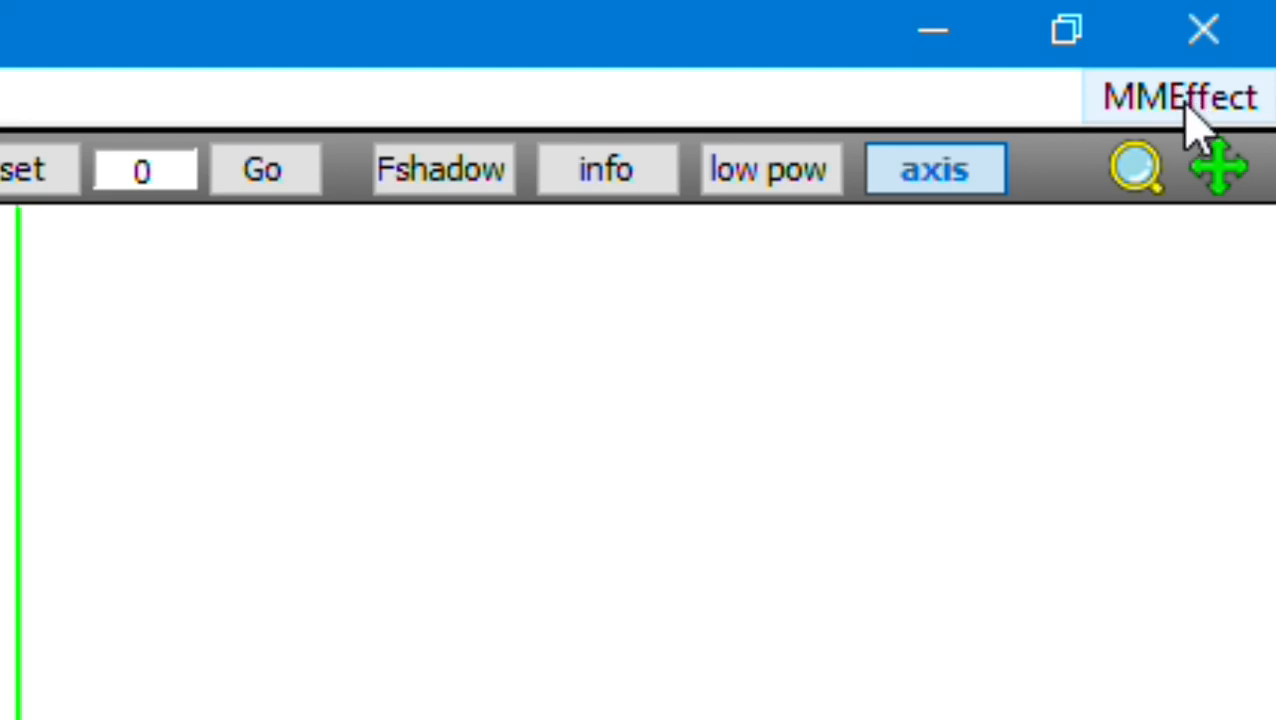
click(1178, 96)
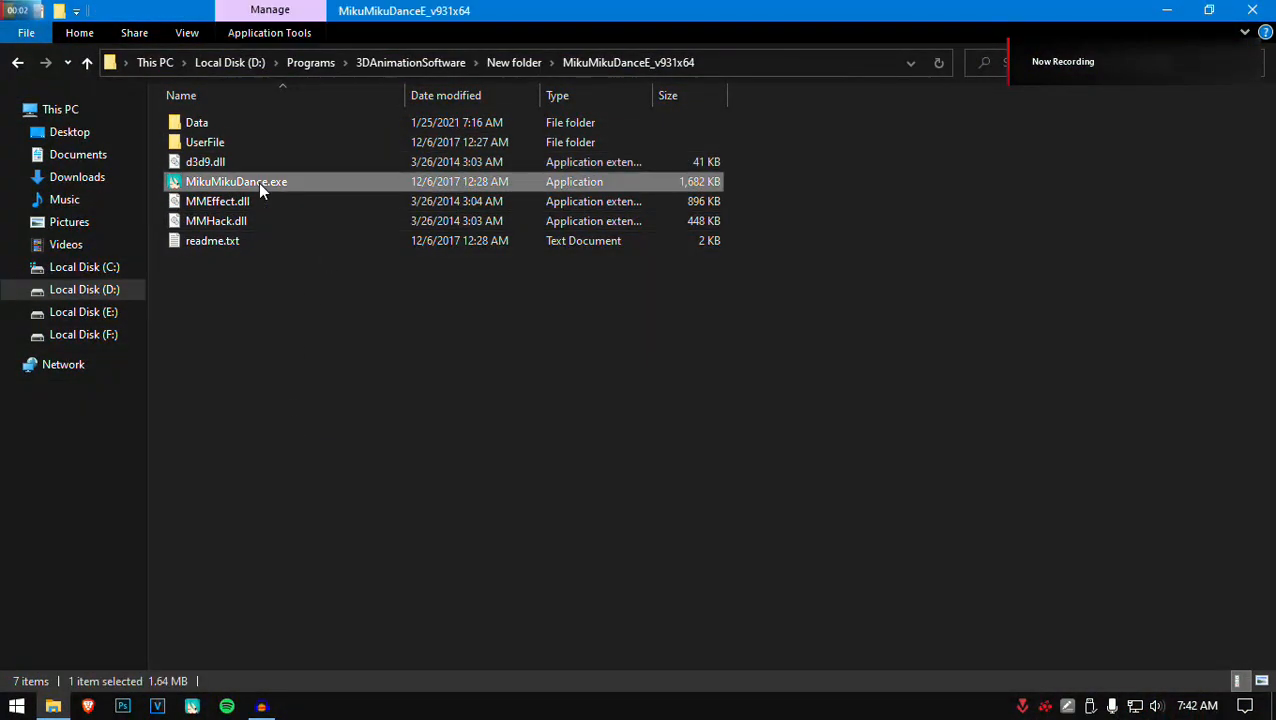
Step: Launch MikuMikuDance.exe and orbit the empty ground-grid scene to an angled view
double_click(236, 181)
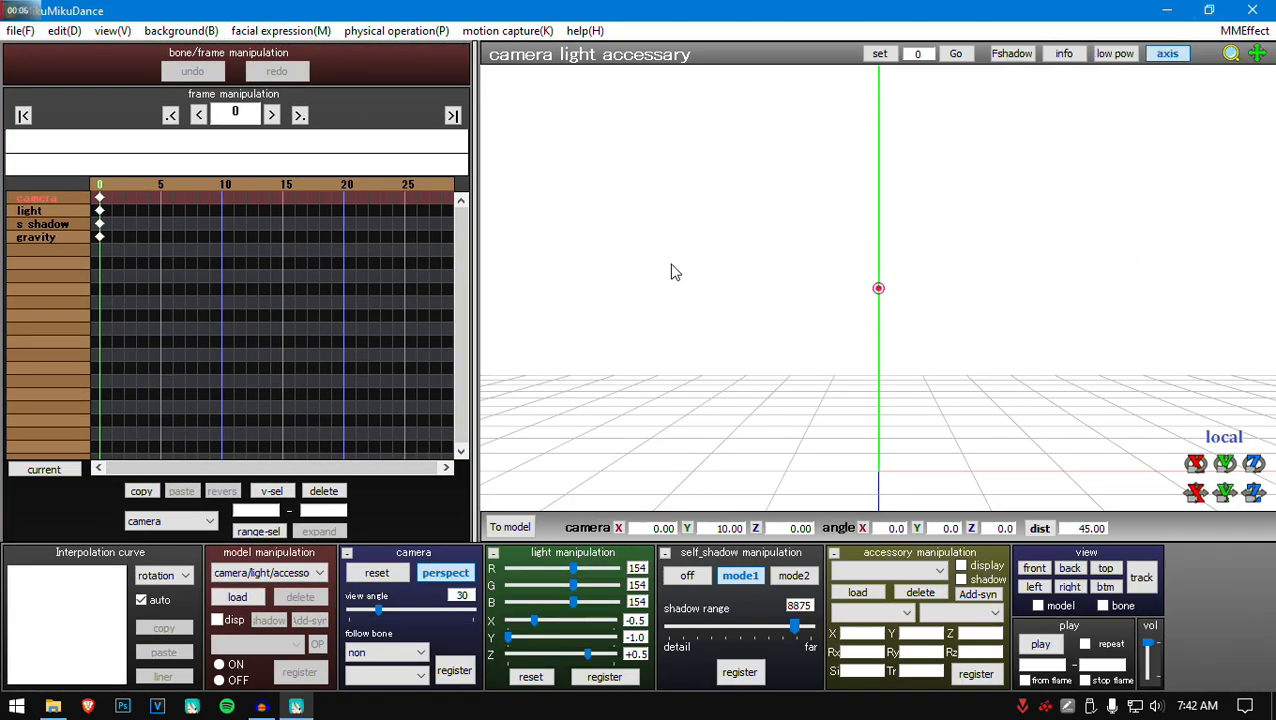
mouse_move(334, 212)
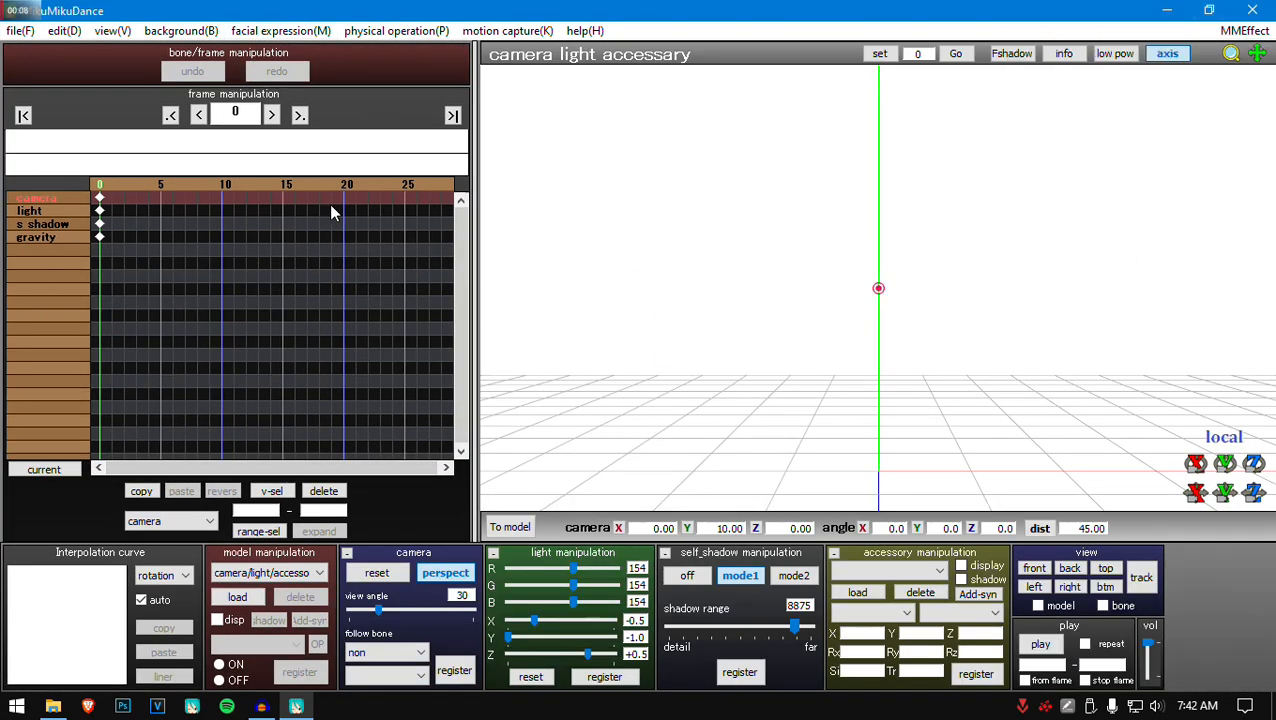
mouse_move(310, 305)
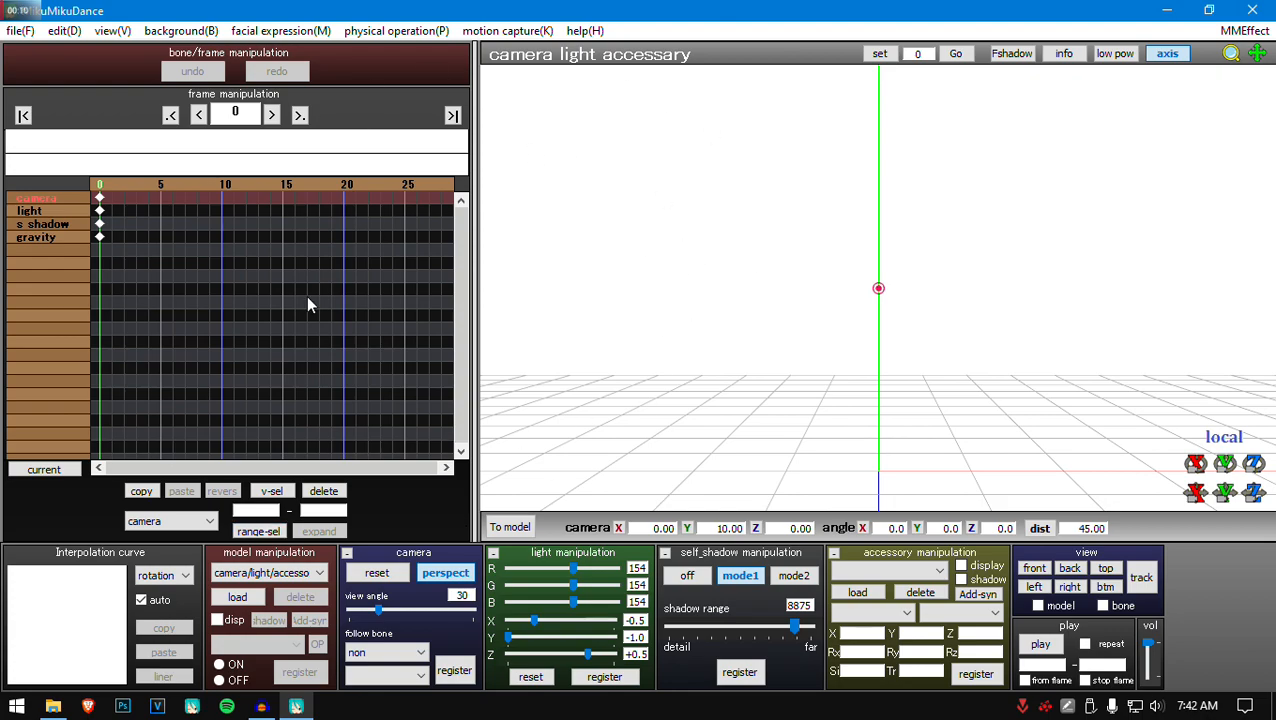
mouse_move(305, 400)
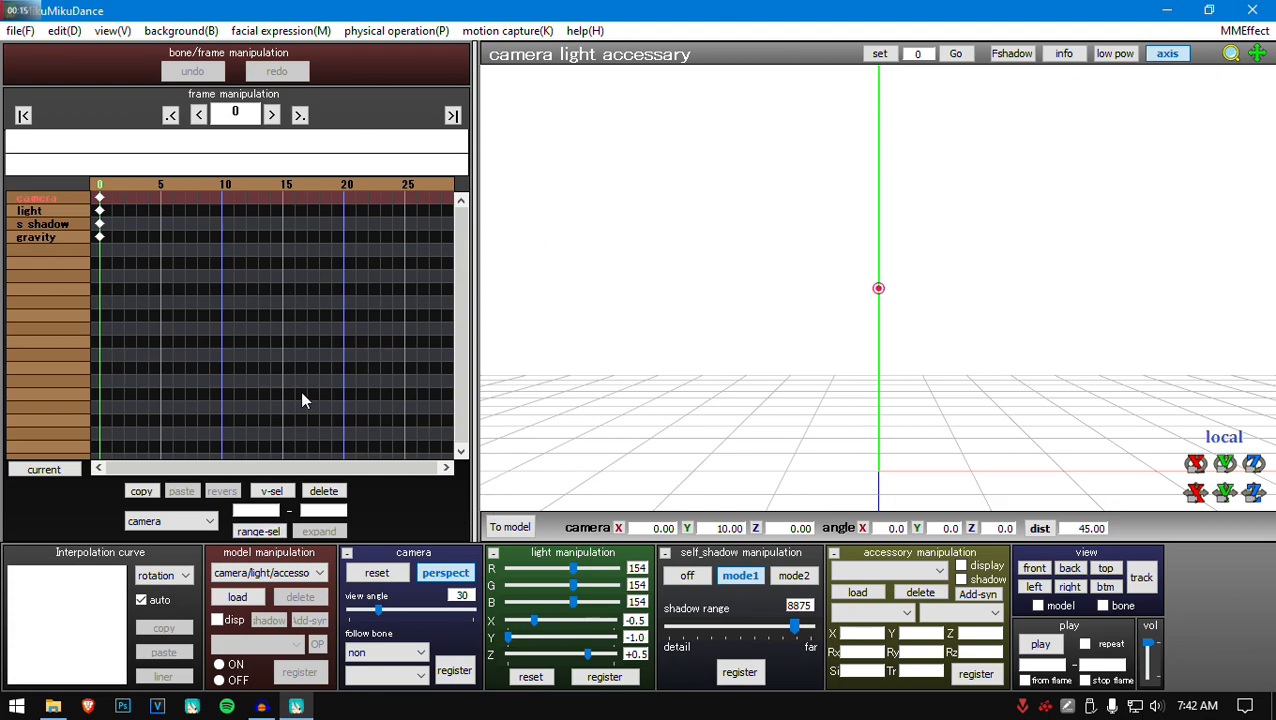
mouse_move(820, 332)
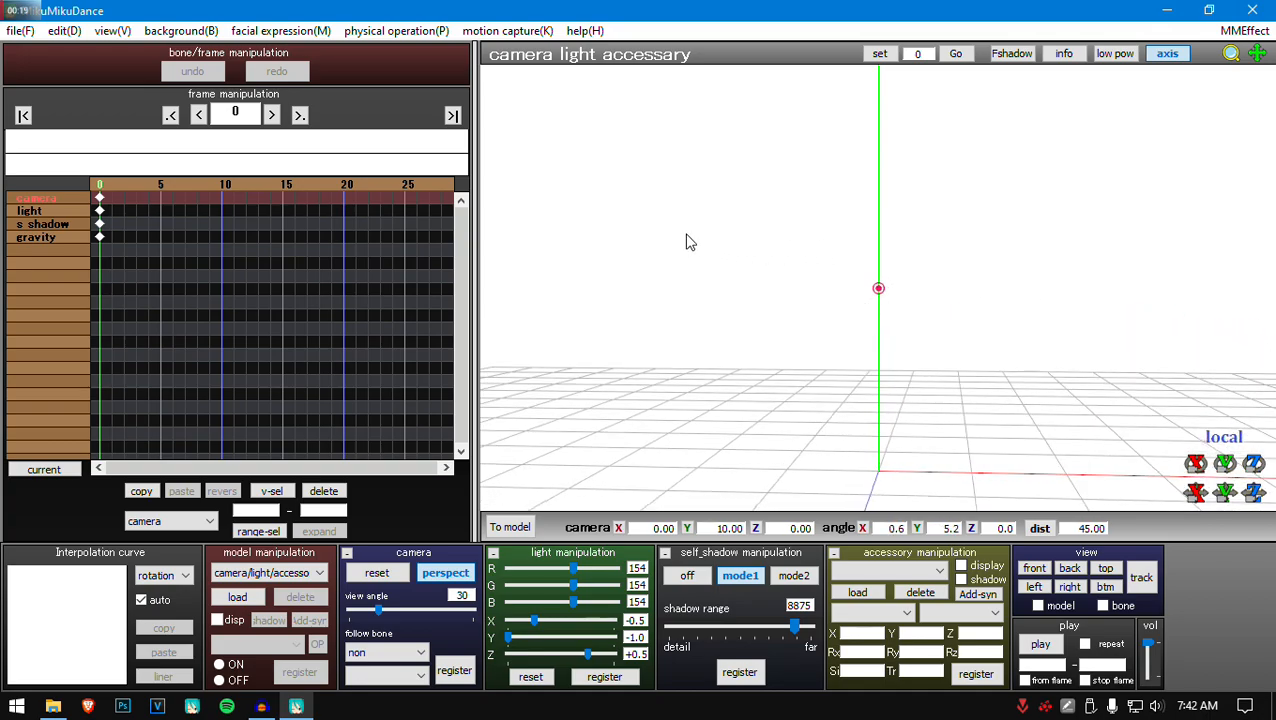
drag(690, 241, 856, 271)
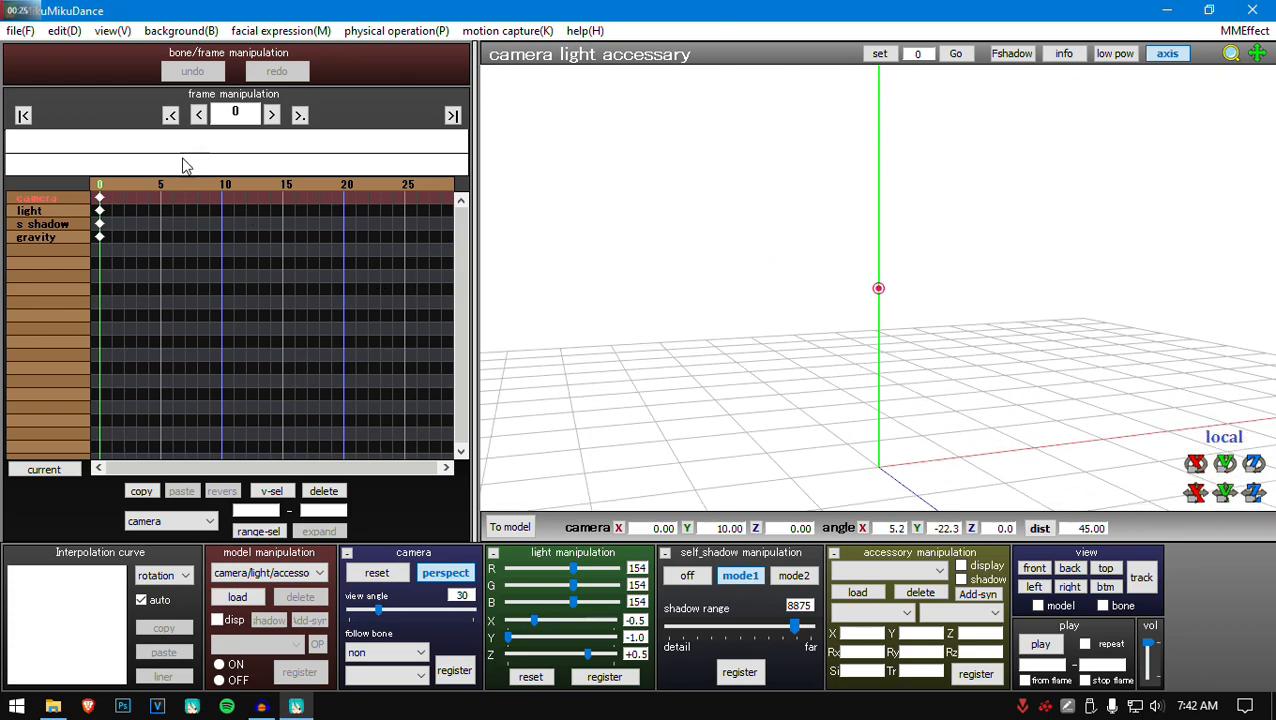
mouse_move(60, 380)
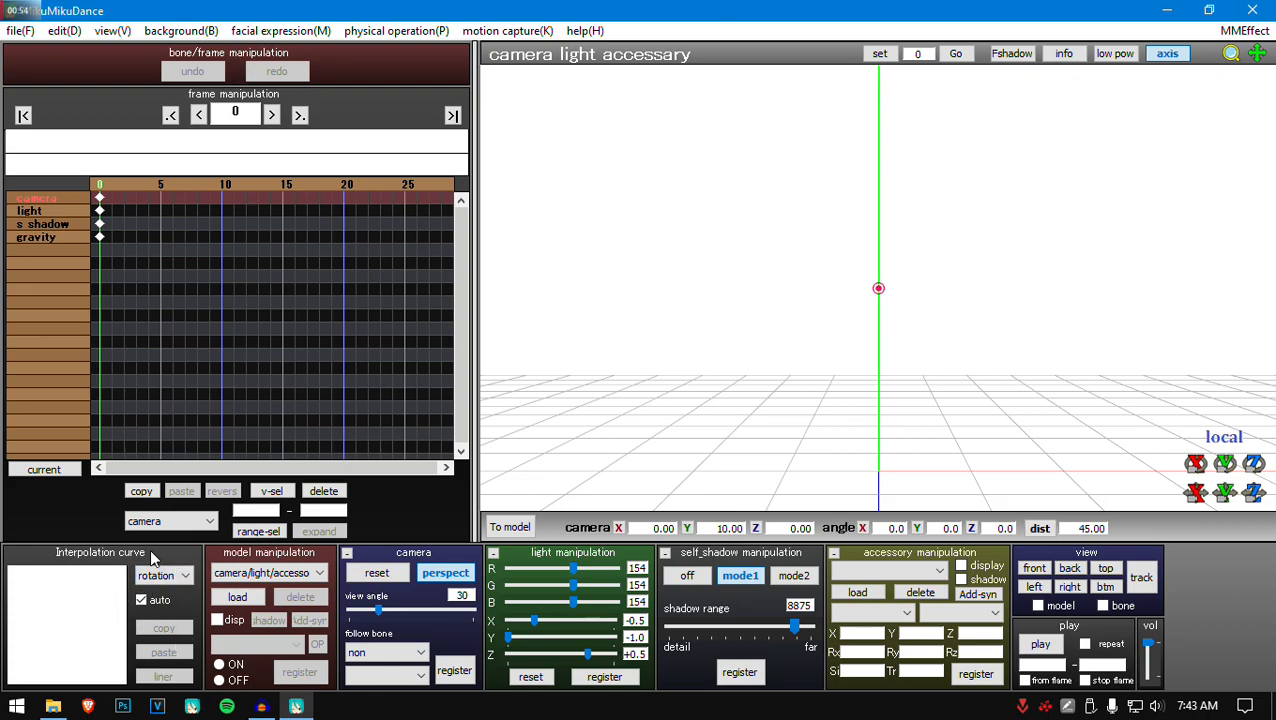
mouse_move(47, 605)
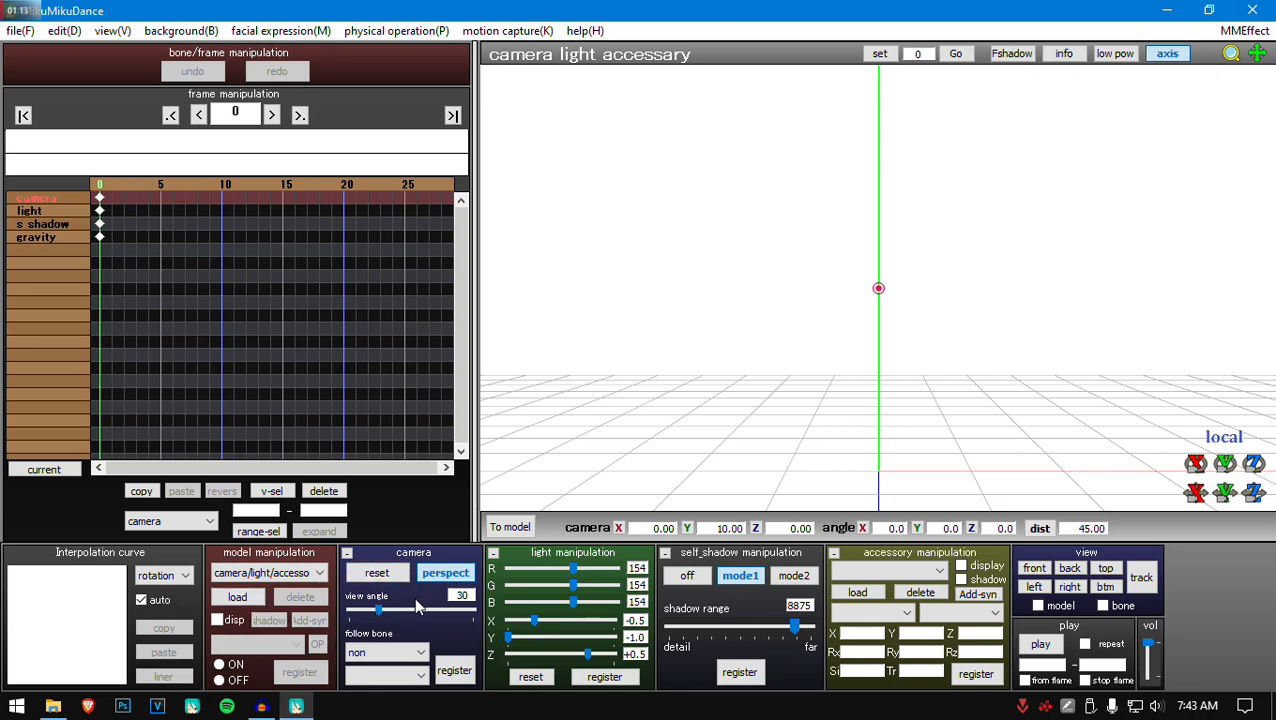
mouse_move(437, 627)
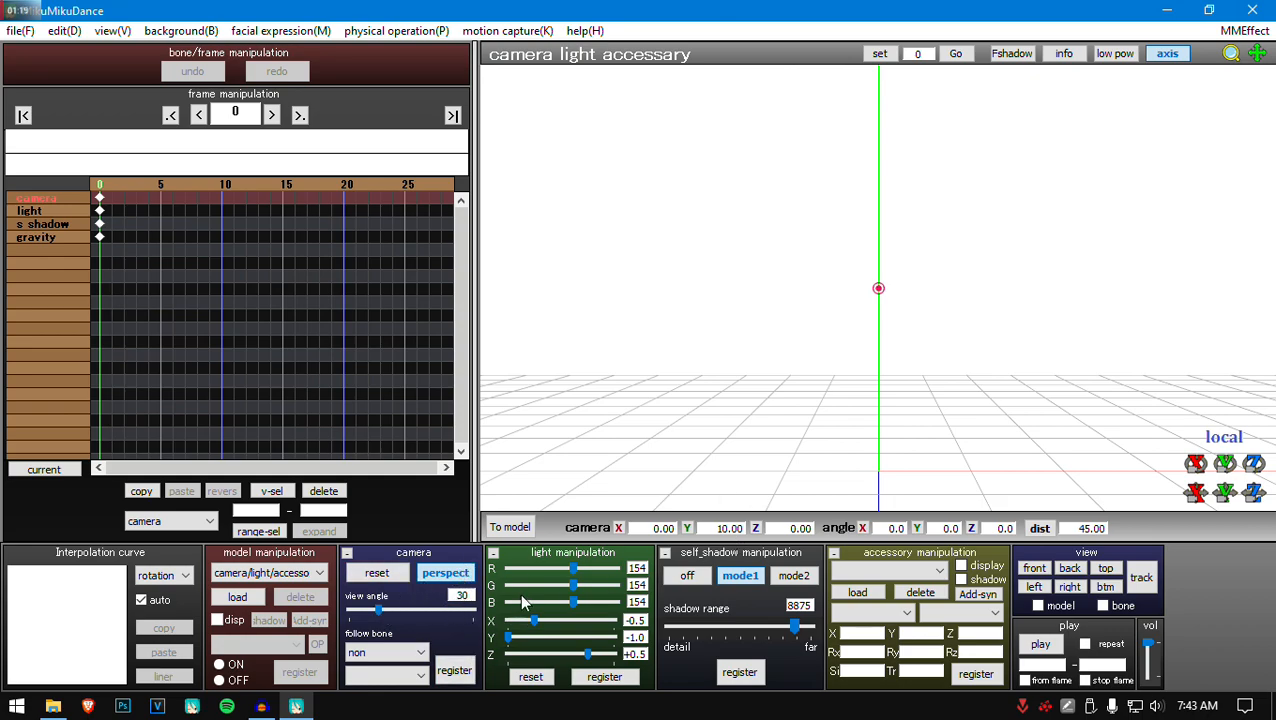
mouse_move(562, 632)
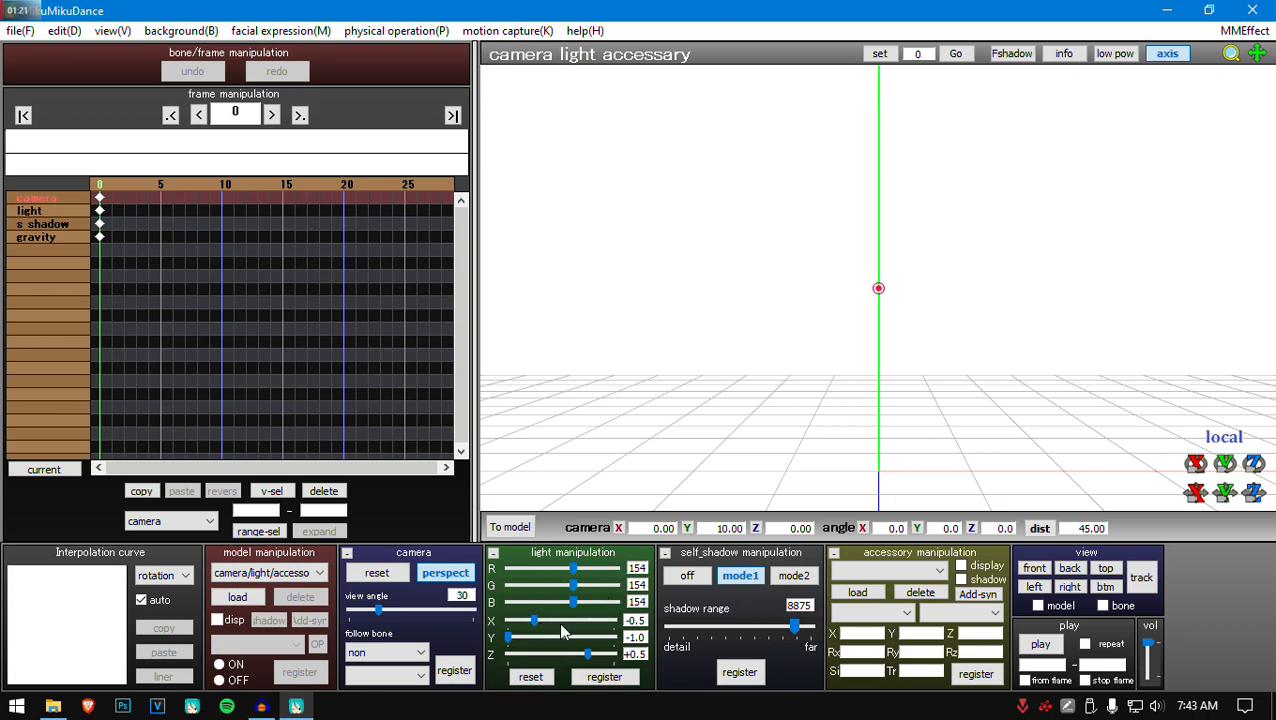
mouse_move(568, 621)
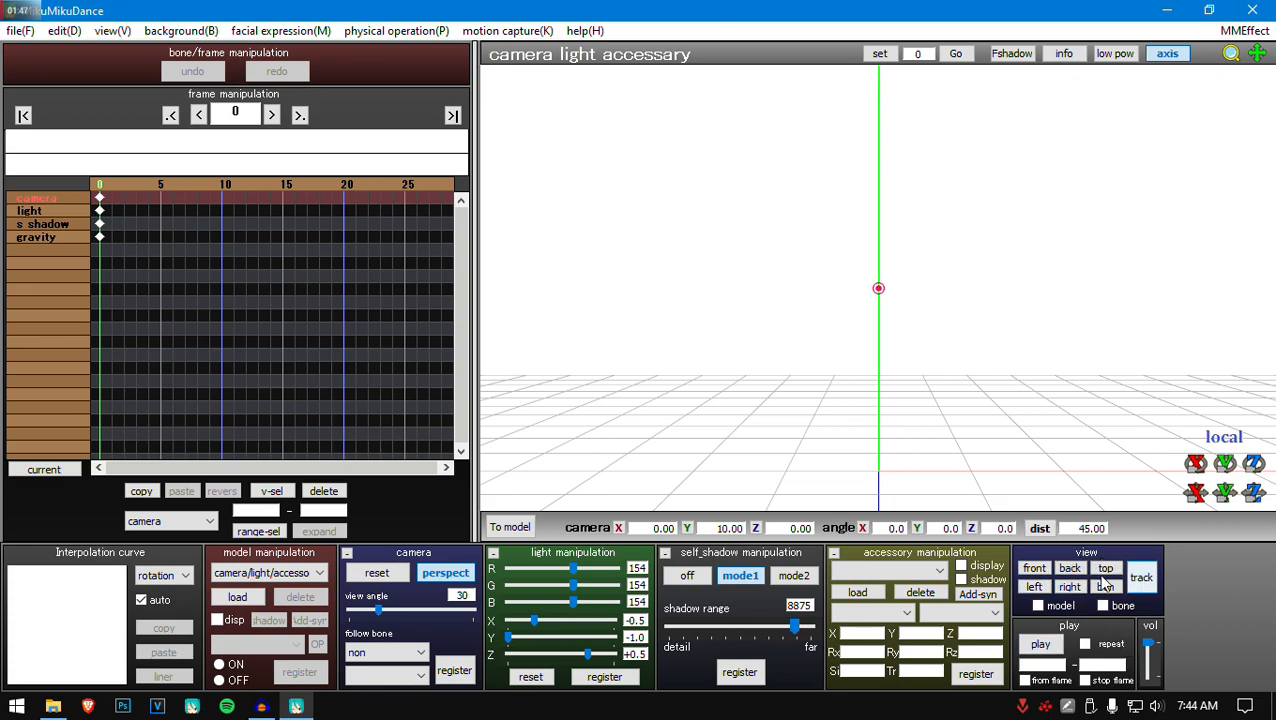
click(1070, 568)
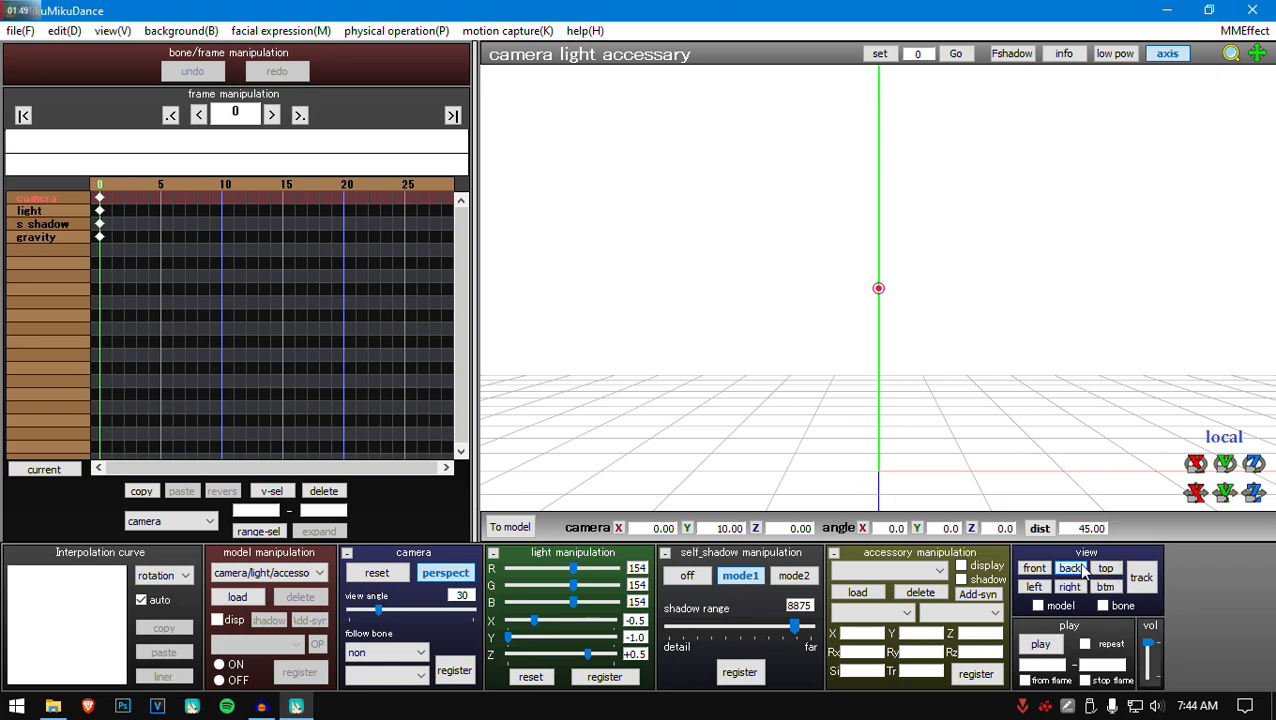
click(1033, 587)
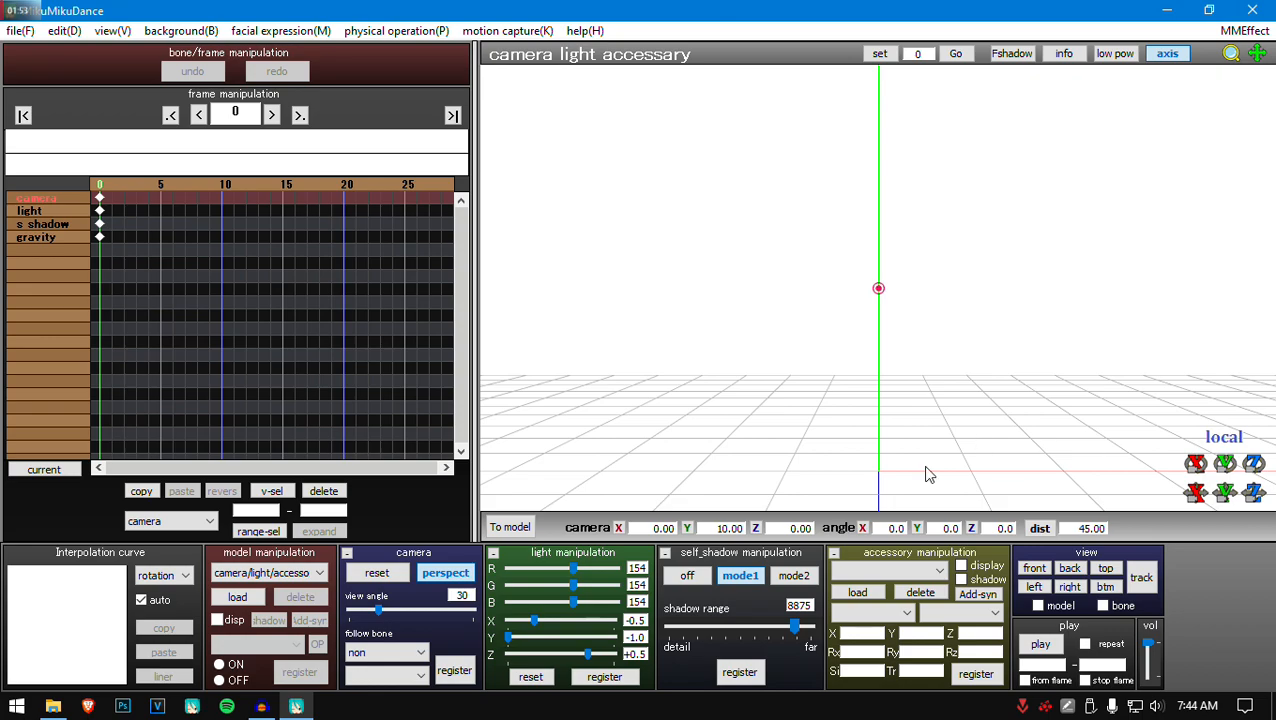
mouse_move(1075, 645)
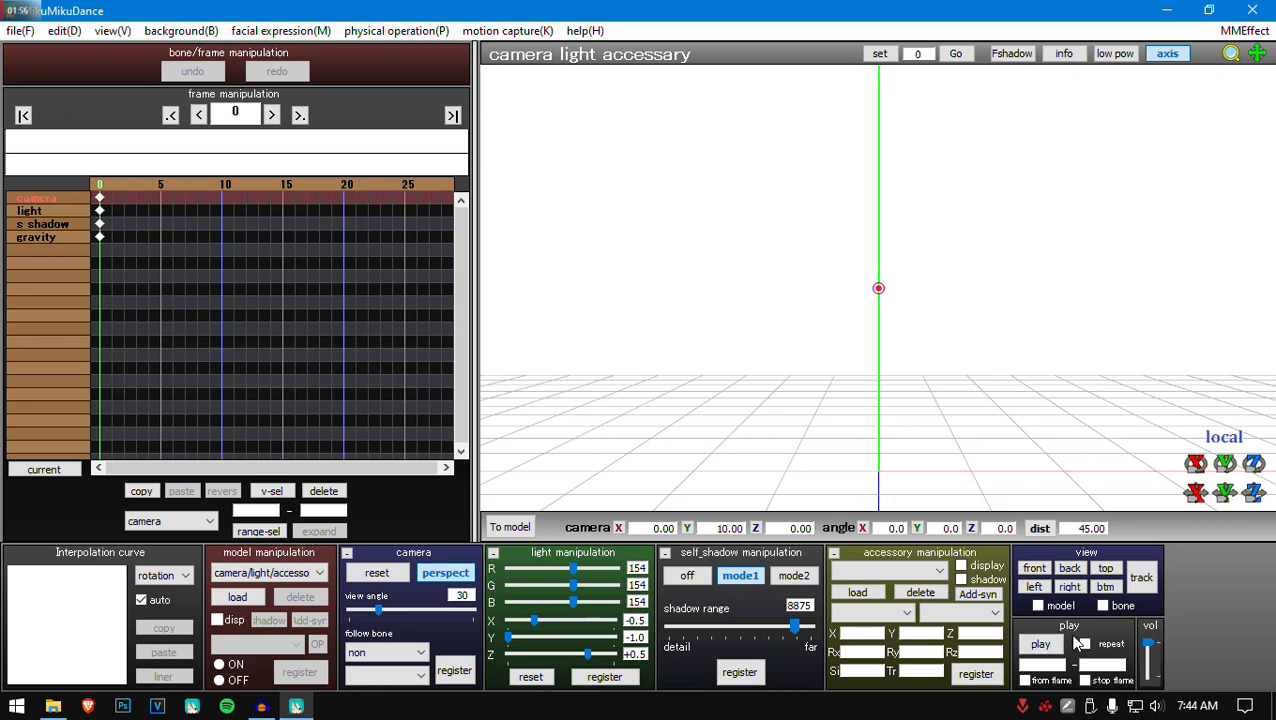
click(1026, 680)
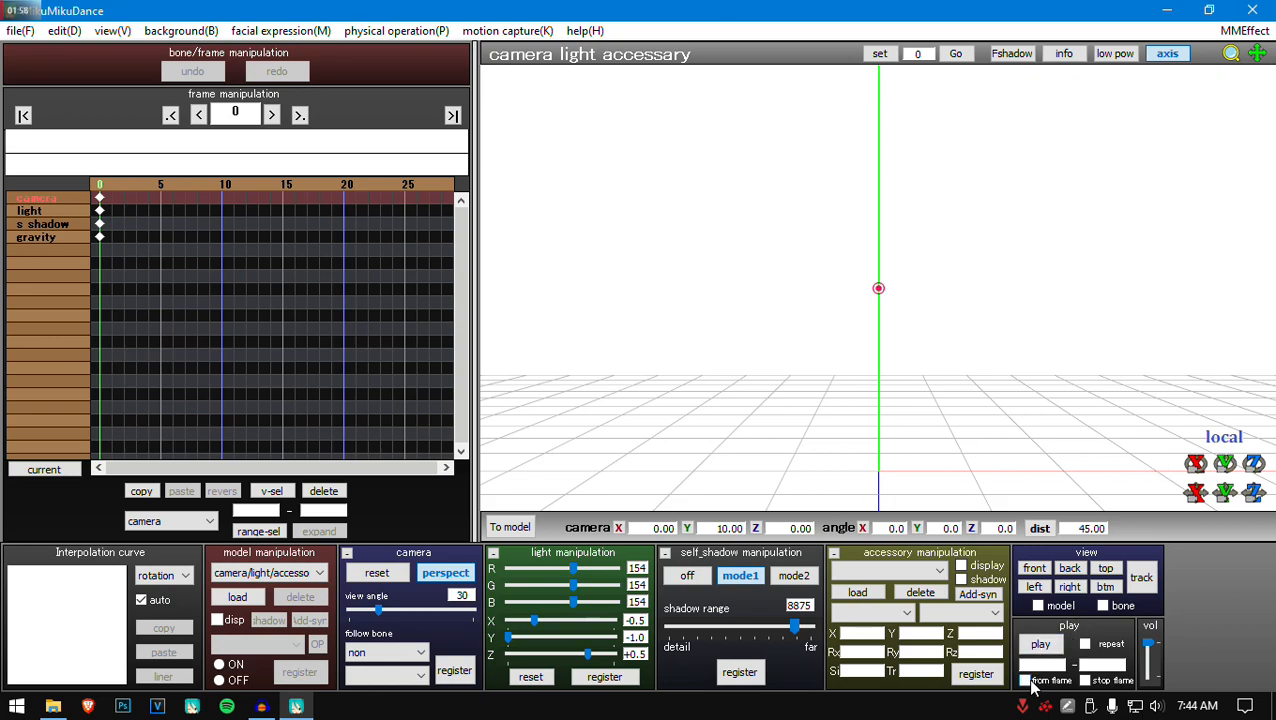
mouse_move(1028, 688)
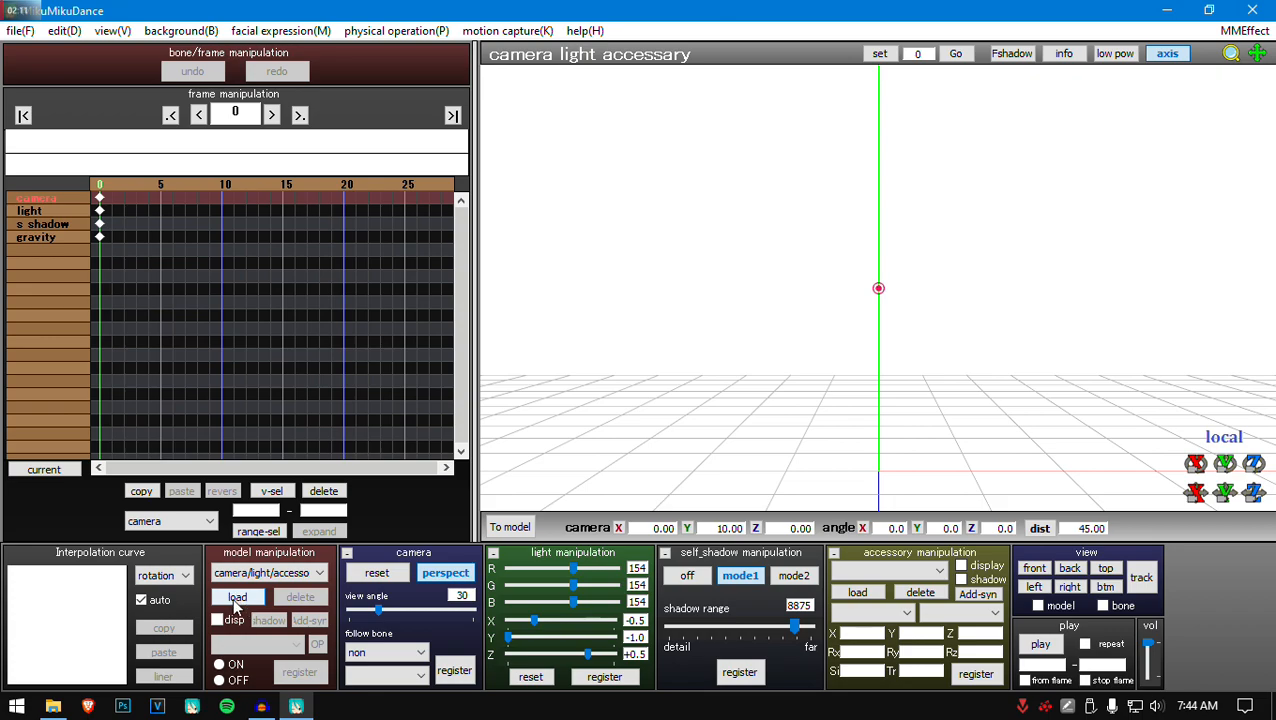
click(237, 597)
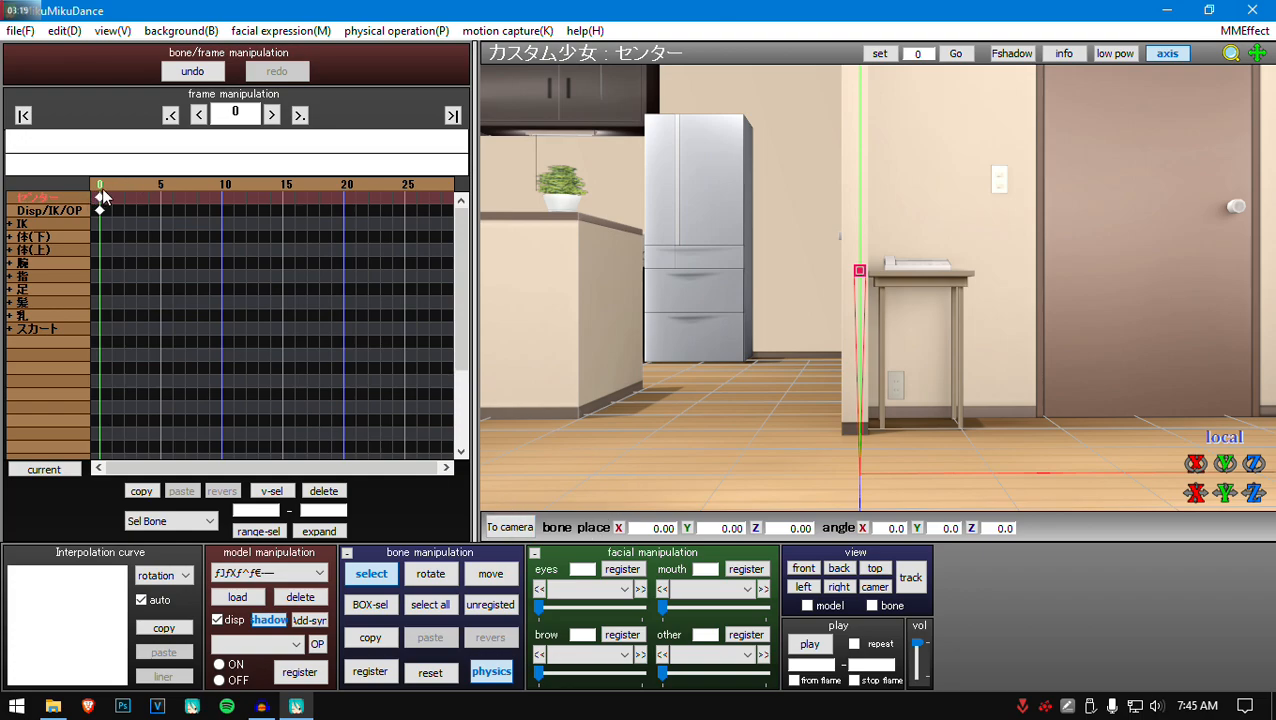
mouse_move(1210, 485)
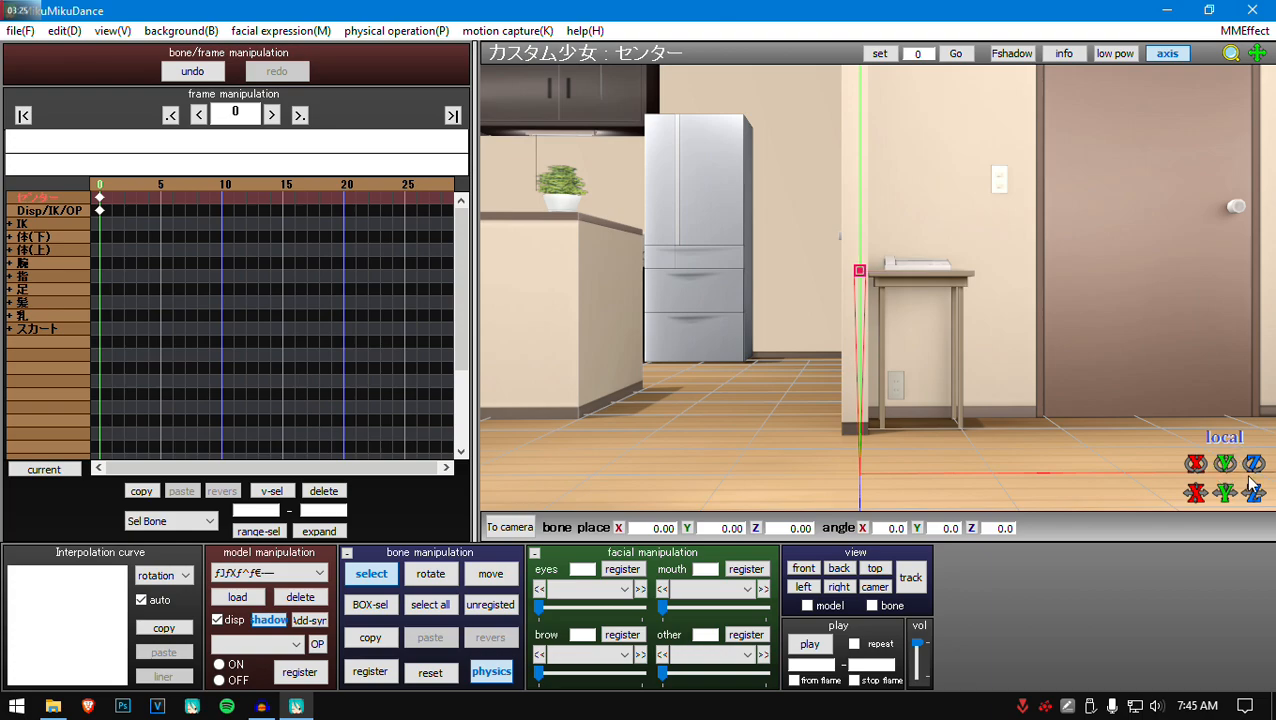
mouse_move(372, 431)
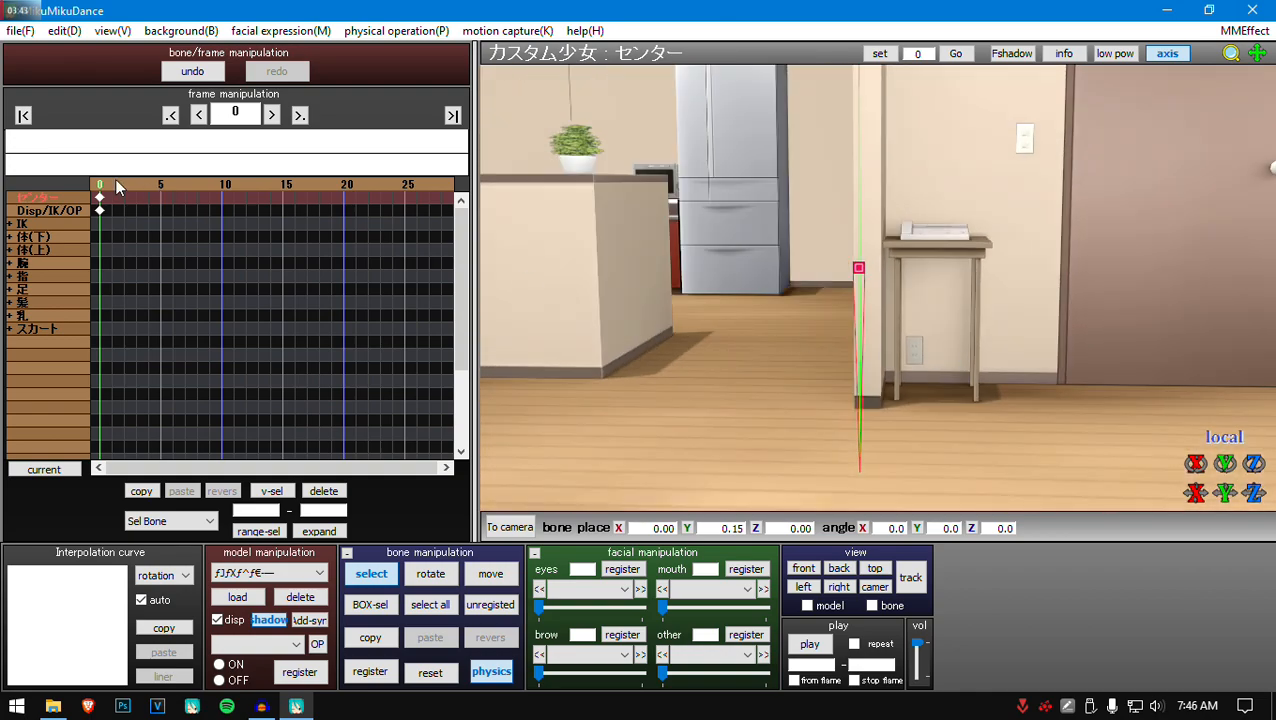
Step: Register the centre bone's 0.15 height at frame 0 and select that keyframe
click(161, 184)
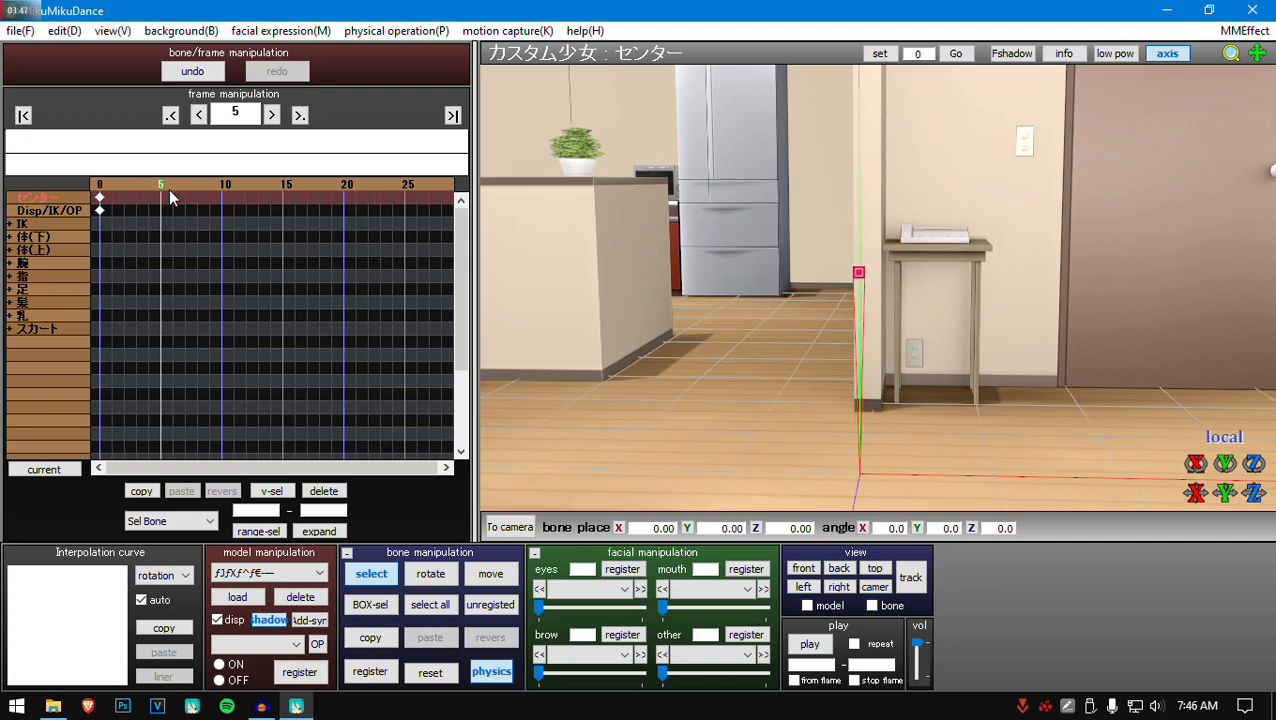
click(24, 115)
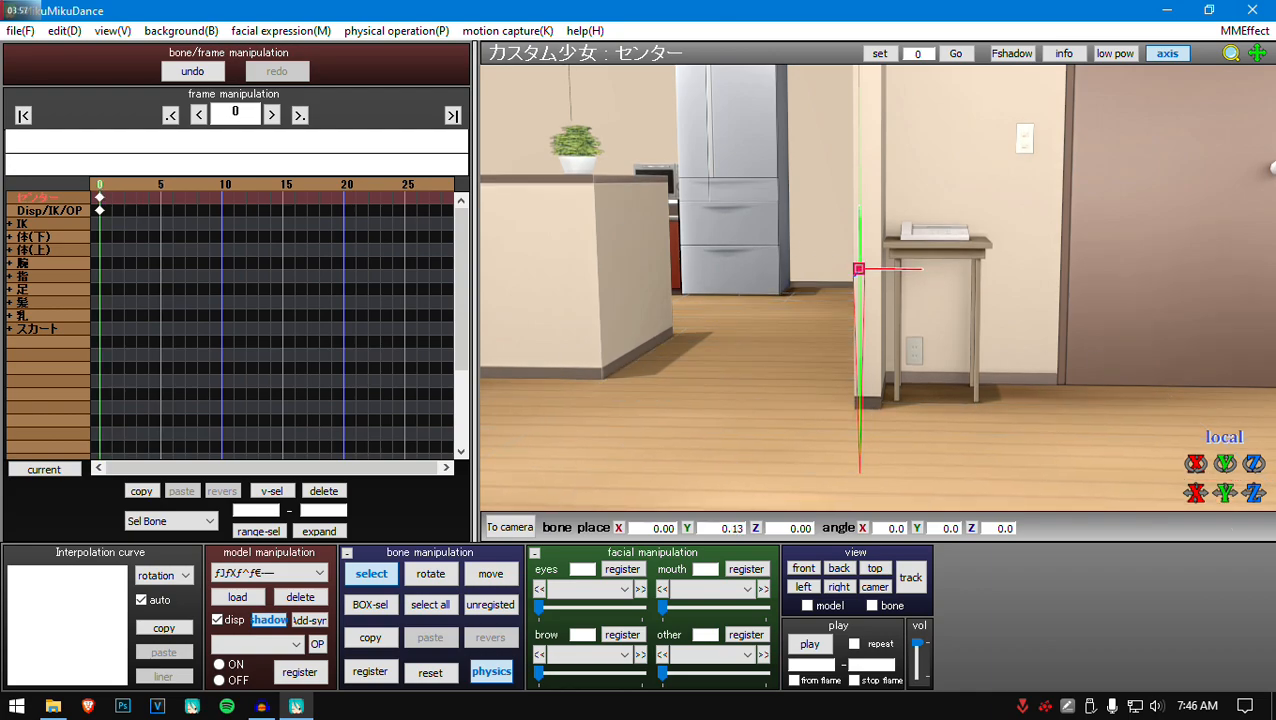
click(370, 671)
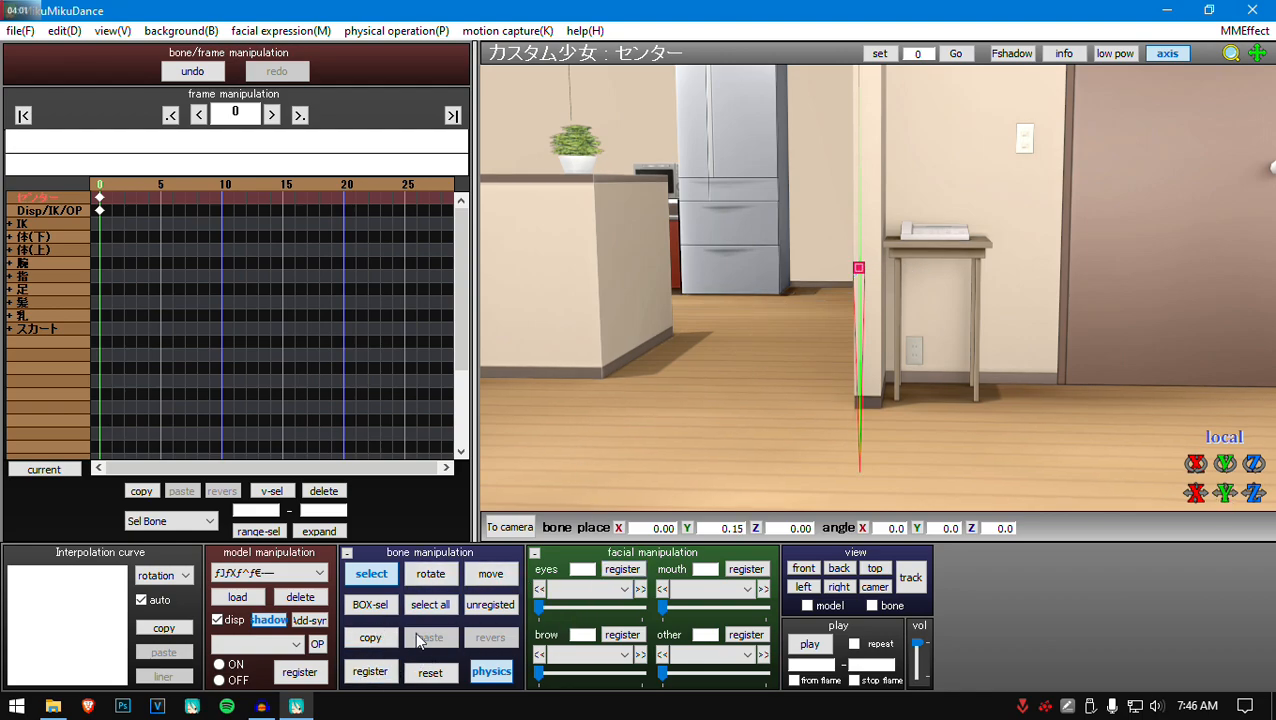
click(370, 671)
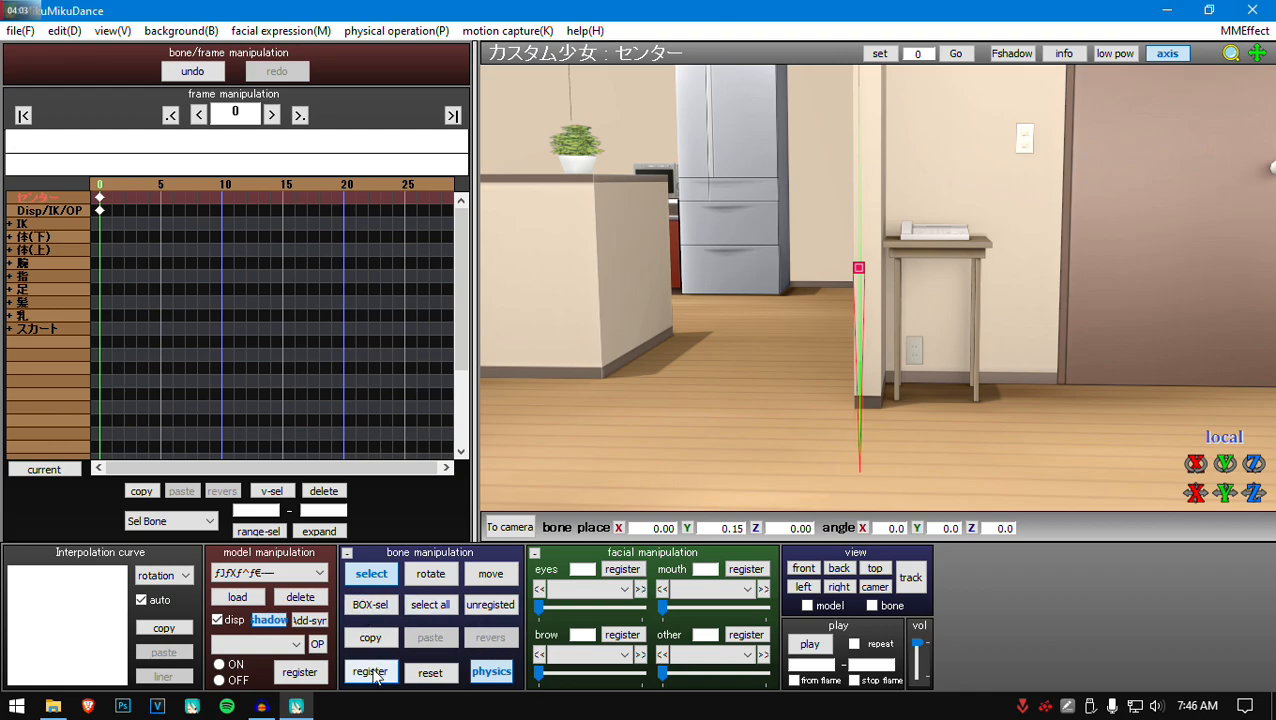
click(371, 671)
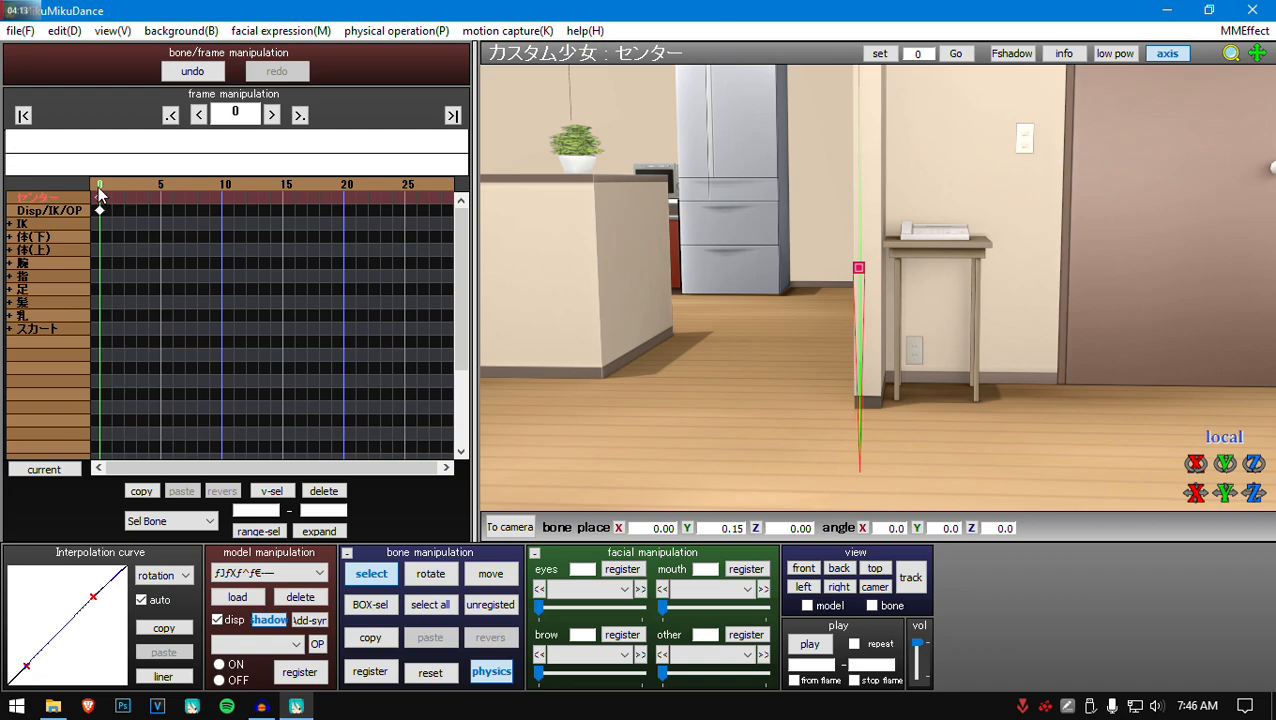
click(258, 531)
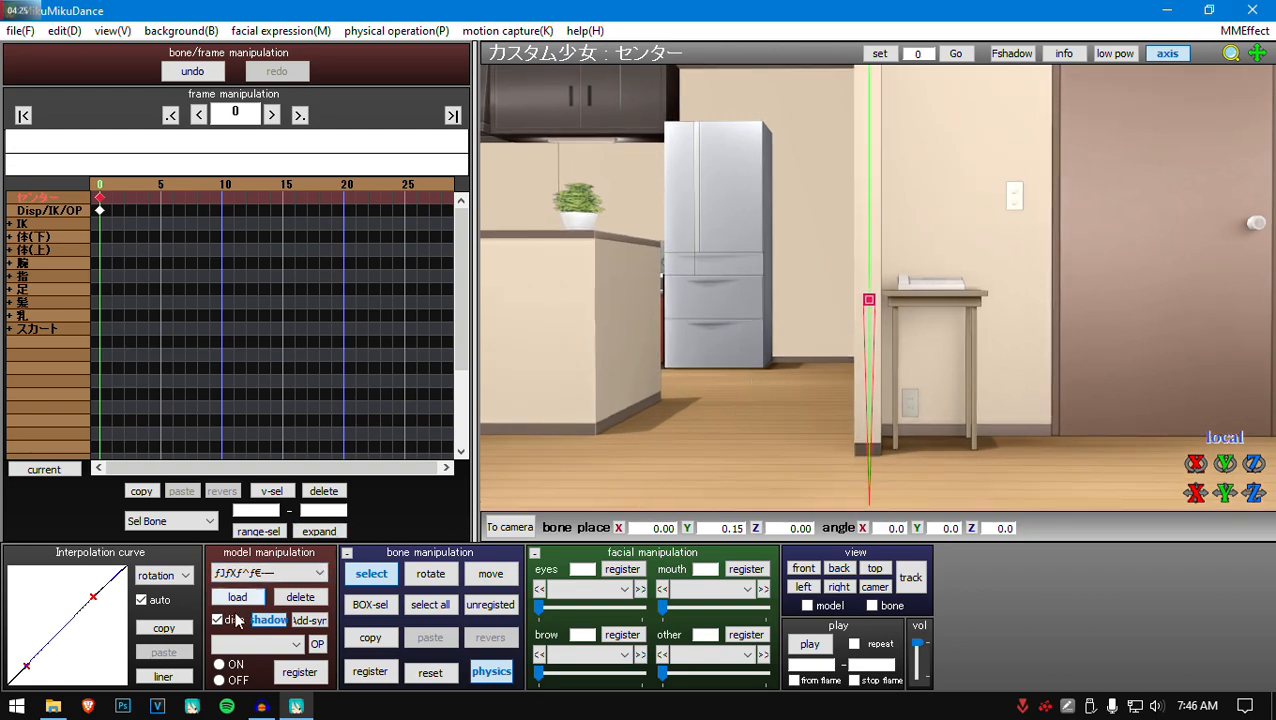
Step: Load Boruto.pmx onto the kitchen stage and accept its model credits notice
click(237, 597)
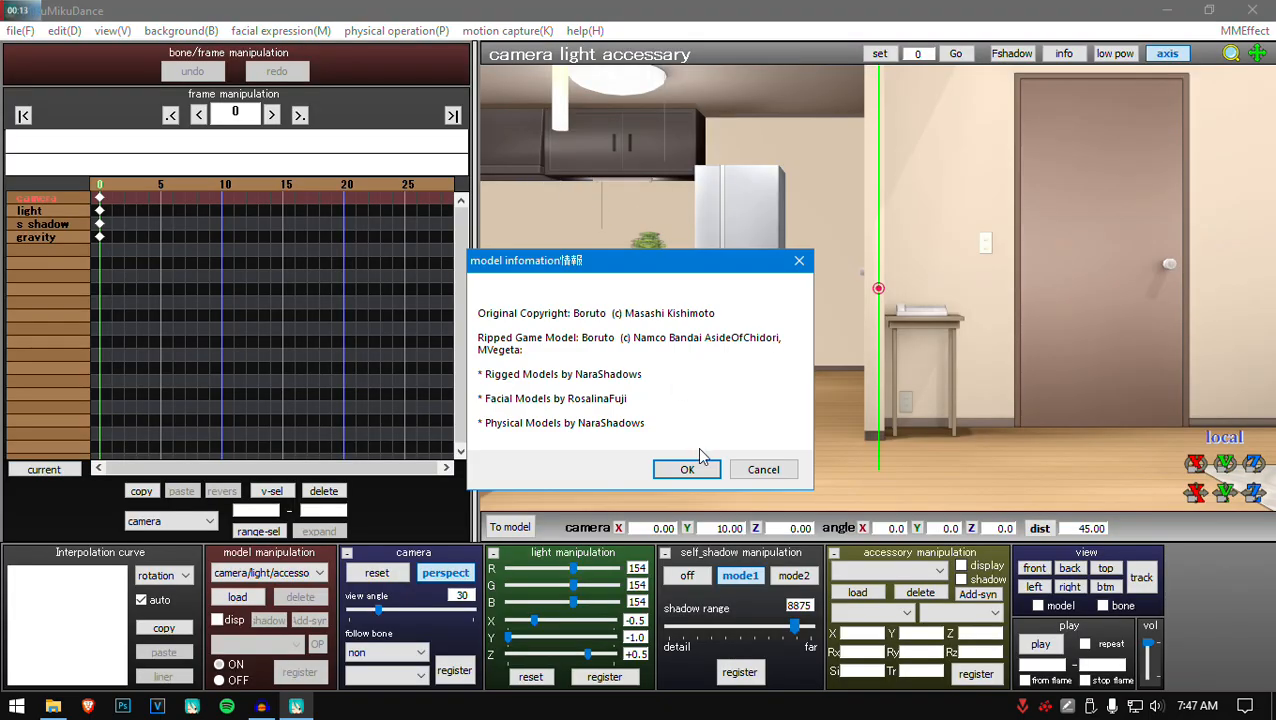
click(687, 469)
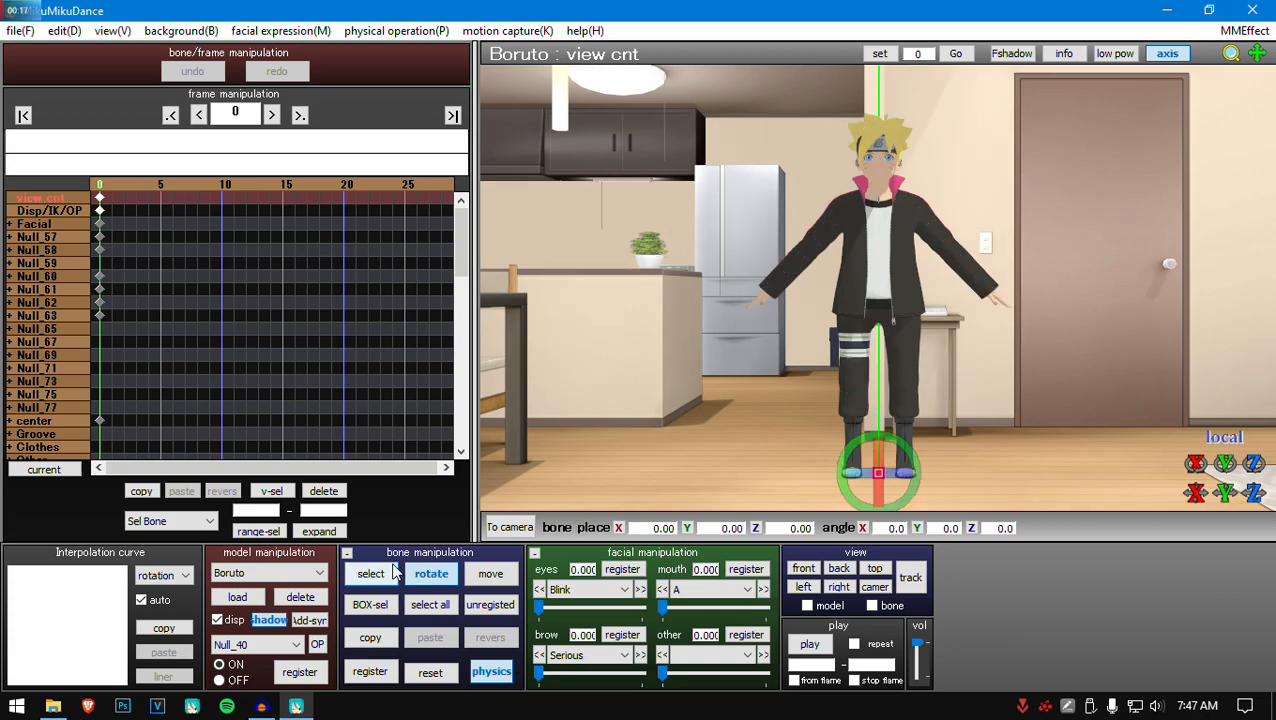
click(371, 573)
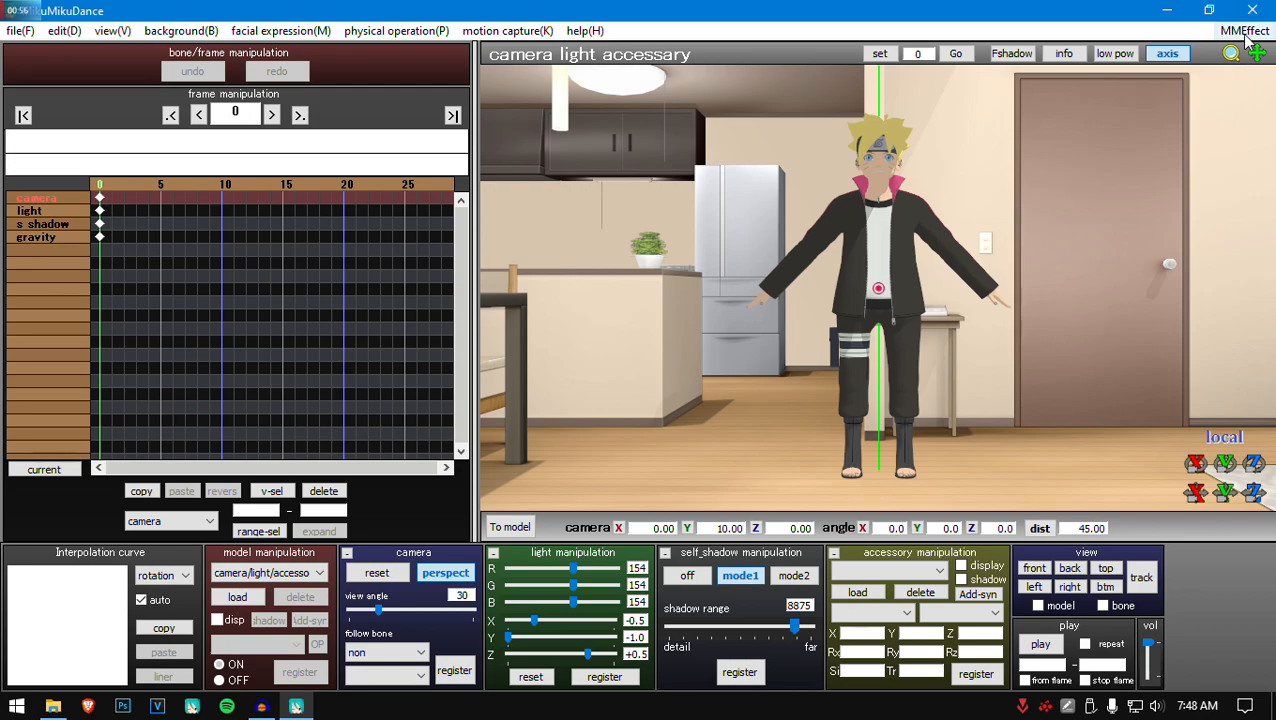
Step: In MMEffect's Effect Mapping, select Boruto.pmx and start choosing its effect file
click(1244, 30)
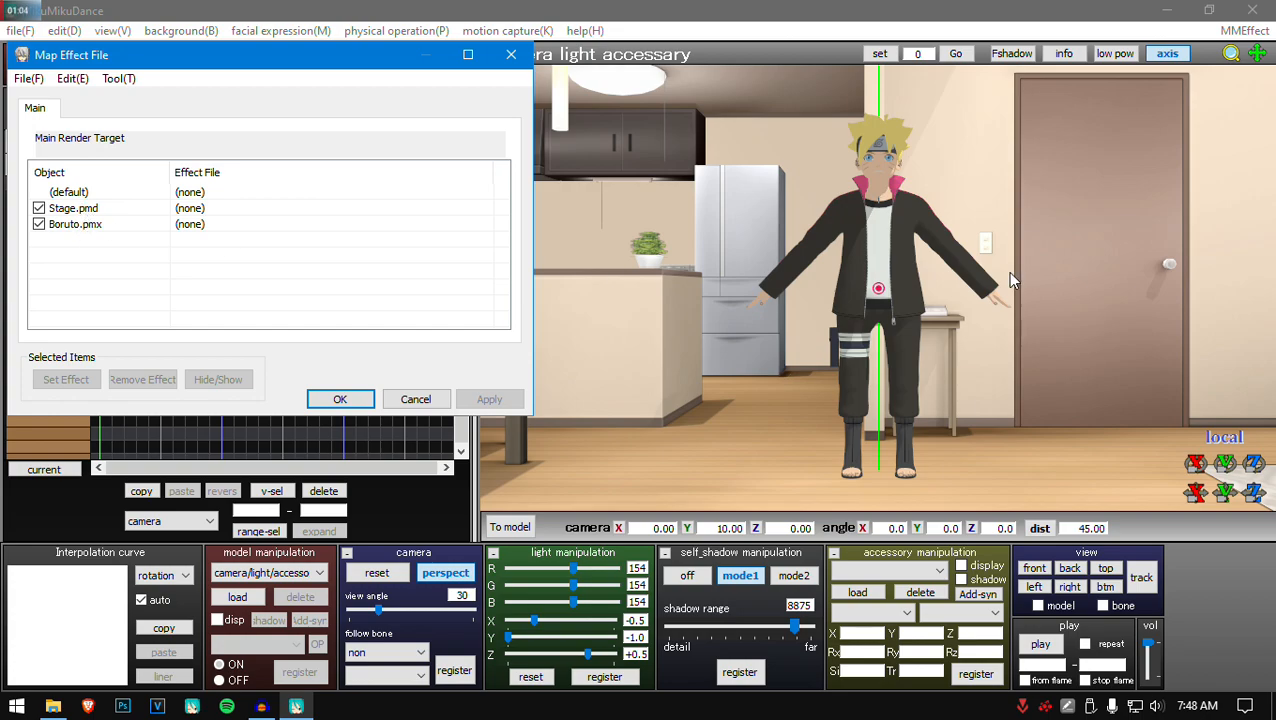
mouse_move(150, 166)
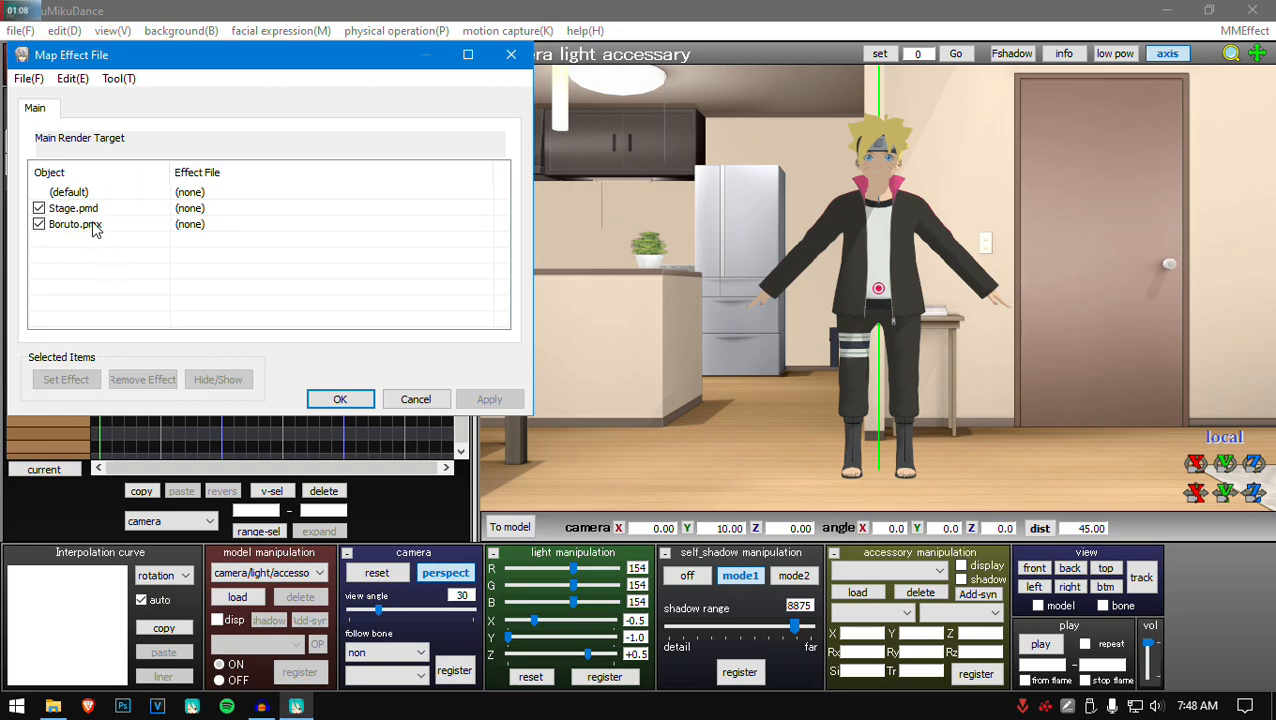
click(73, 207)
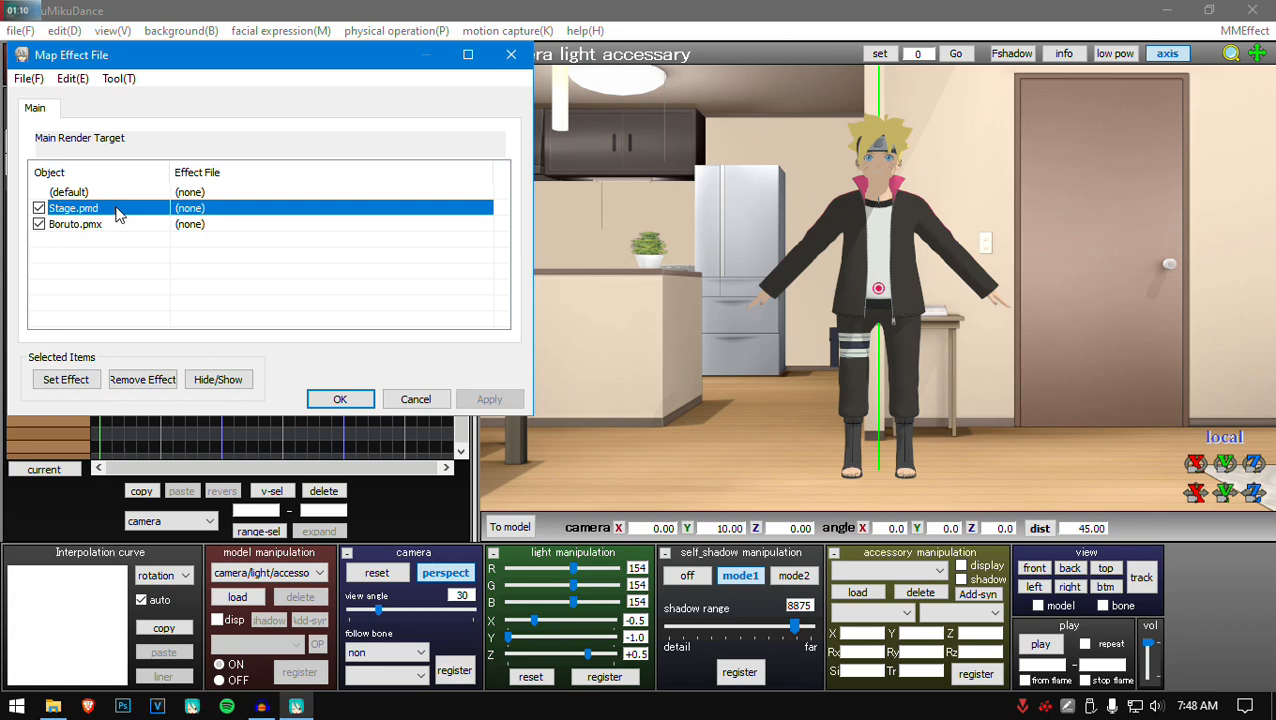
click(75, 224)
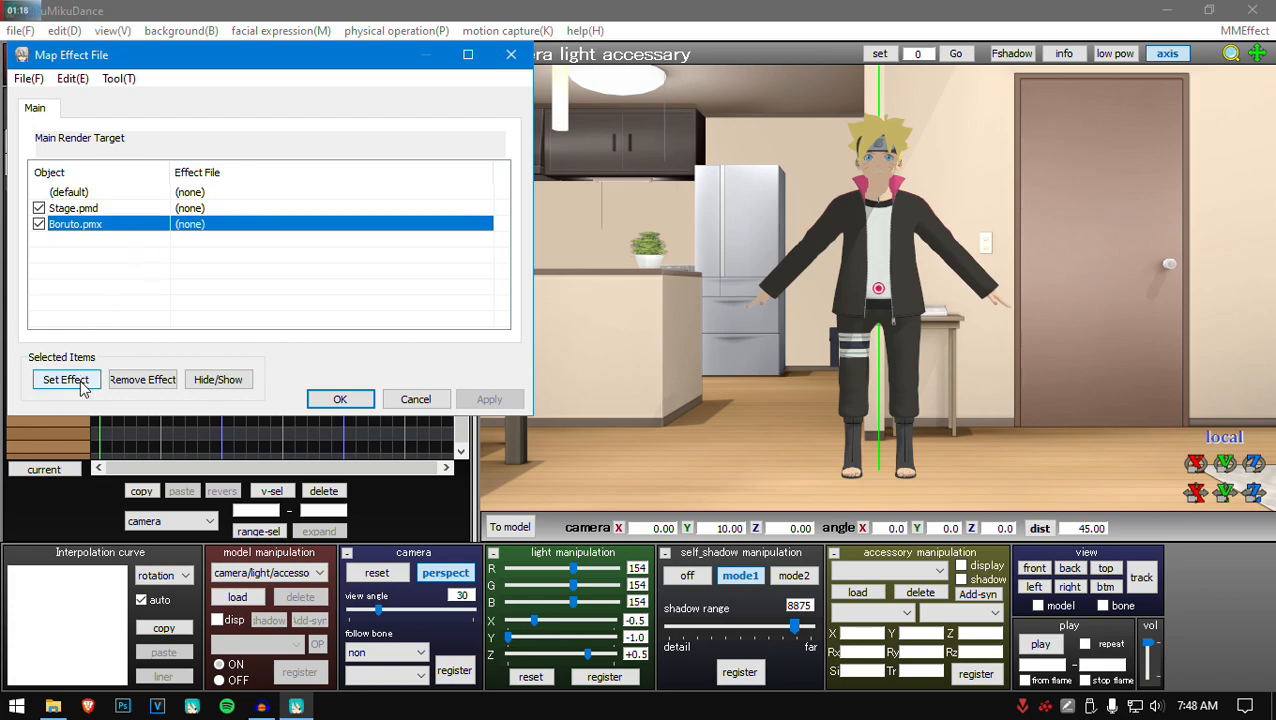
click(66, 379)
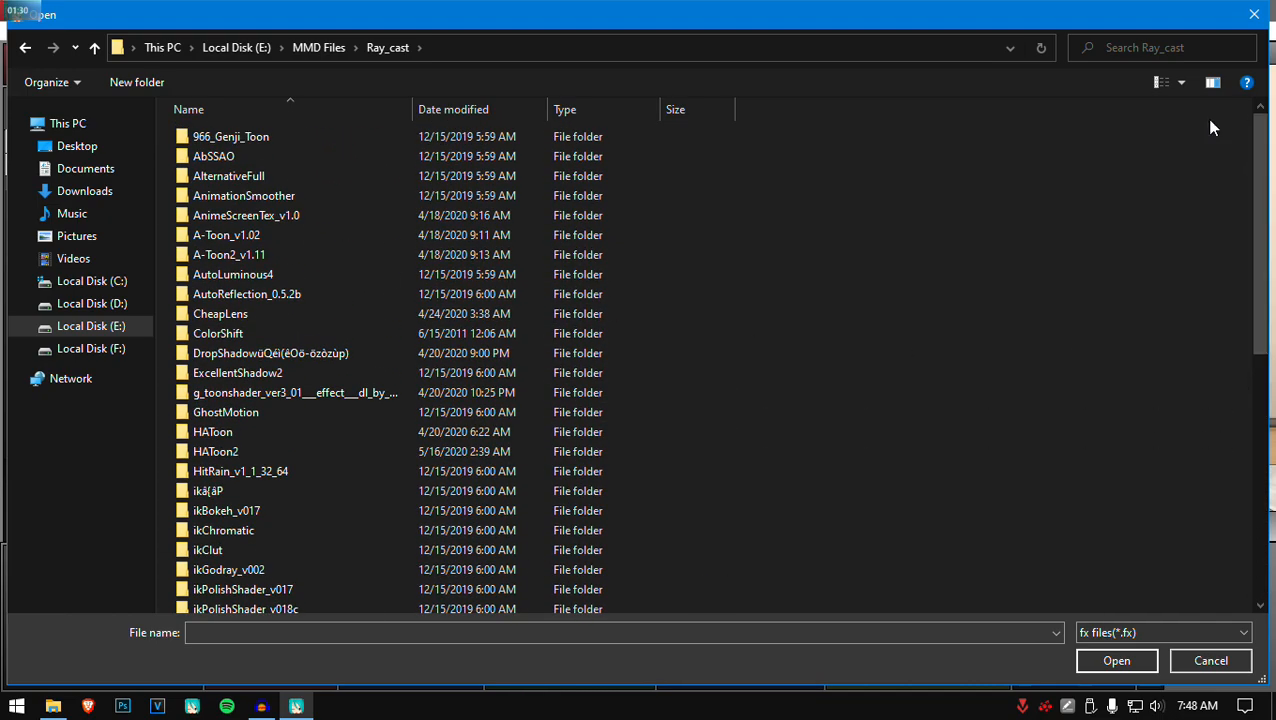
Step: Assign the HAToon2 effect to Boruto.pmx and then to Stage.pmd
double_click(215, 451)
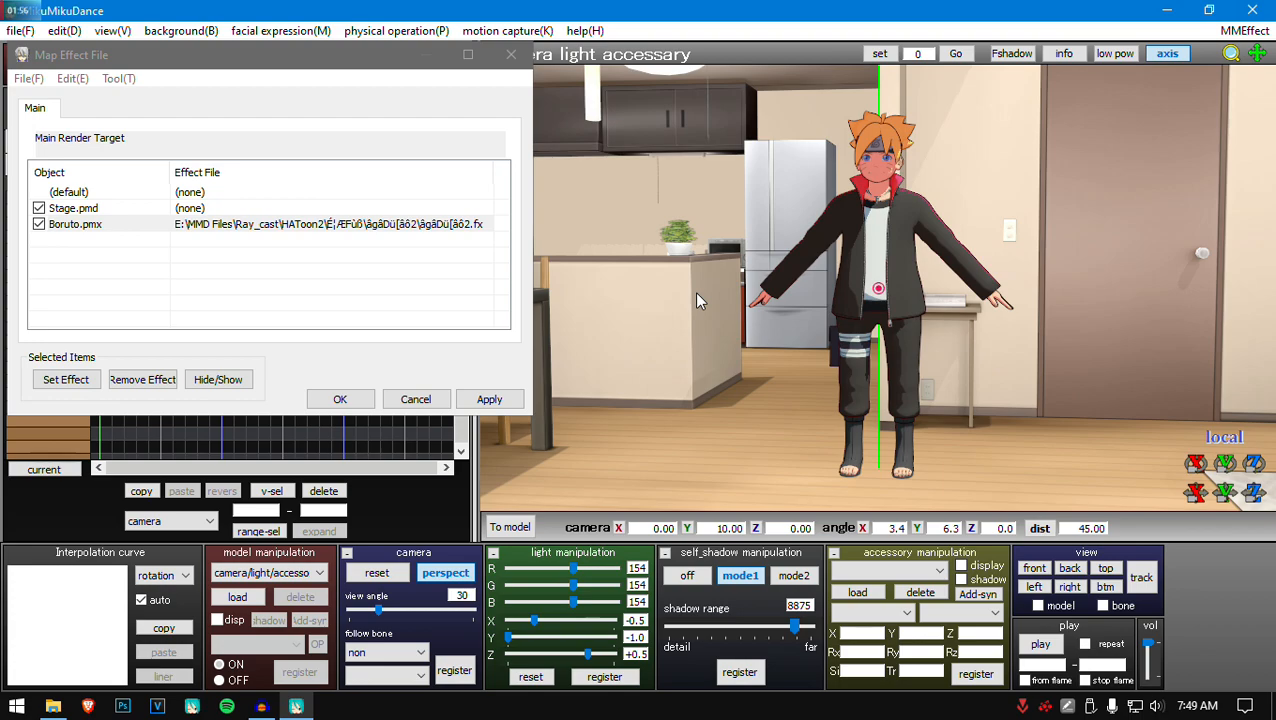
click(73, 207)
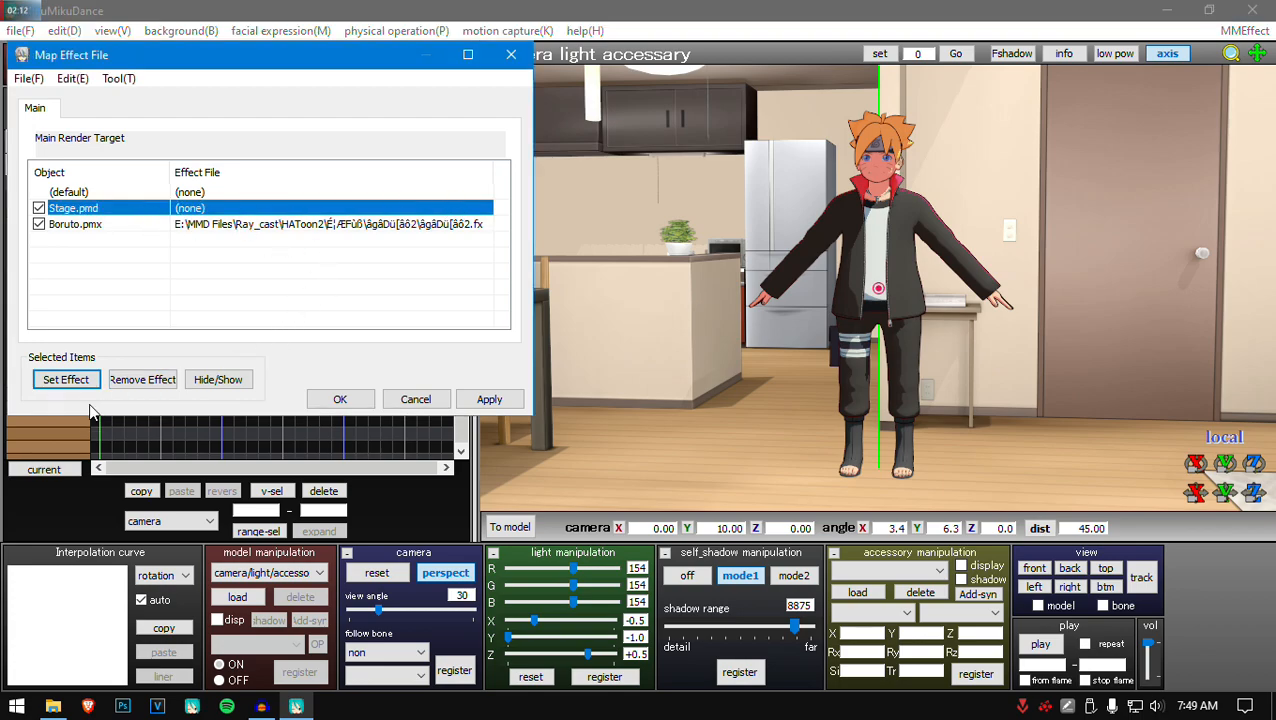
click(66, 379)
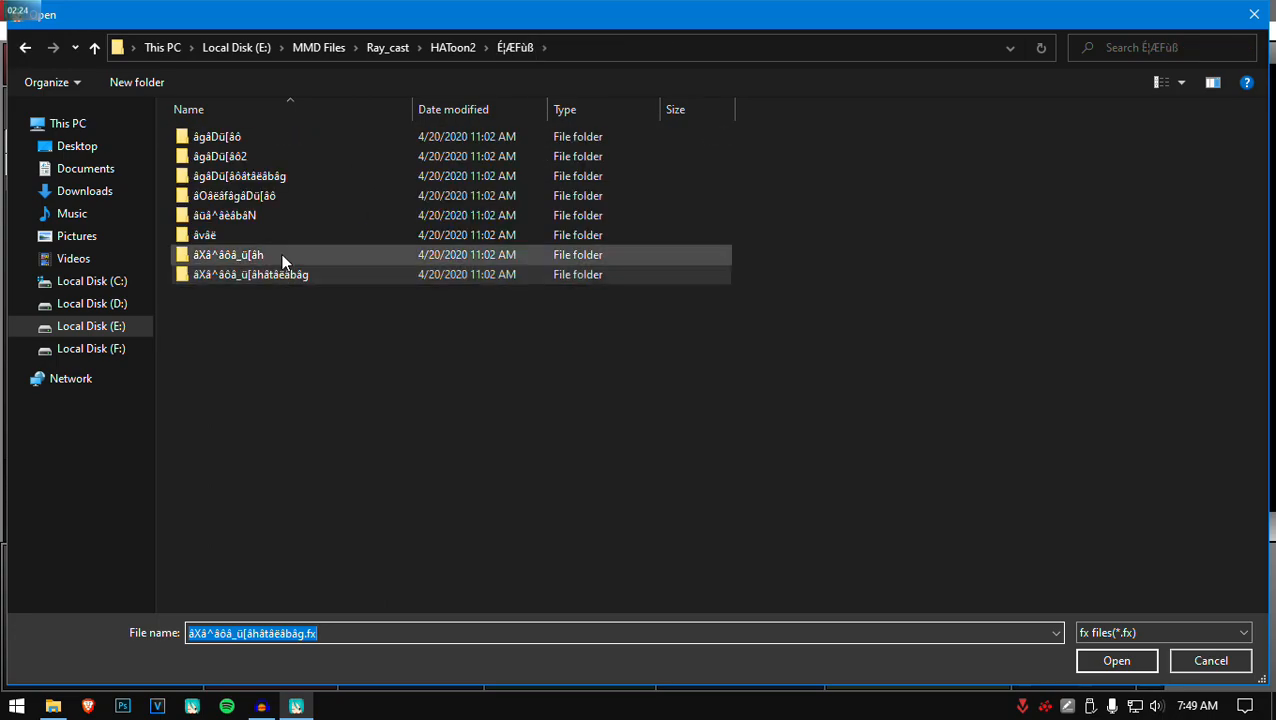
click(1116, 660)
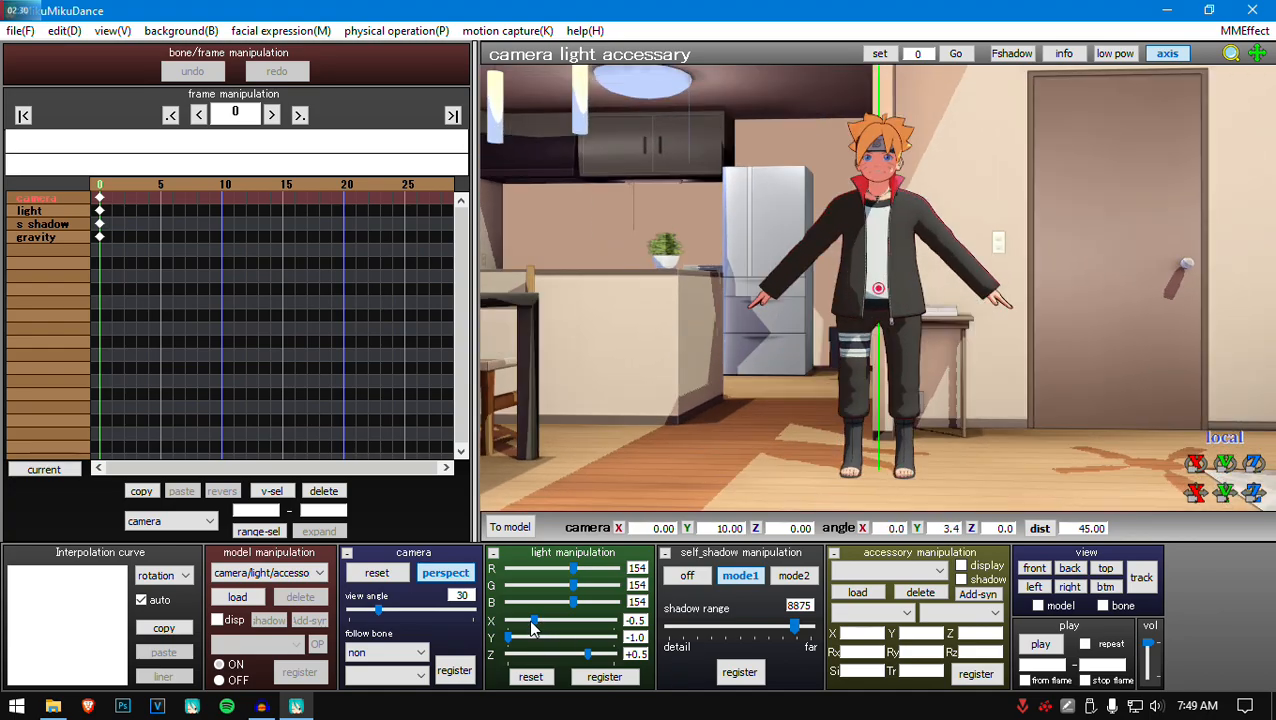
Step: Shift the light direction (X -0.7, Z +1.0) for stronger shadows and register it as a keyframe
drag(533, 623, 545, 623)
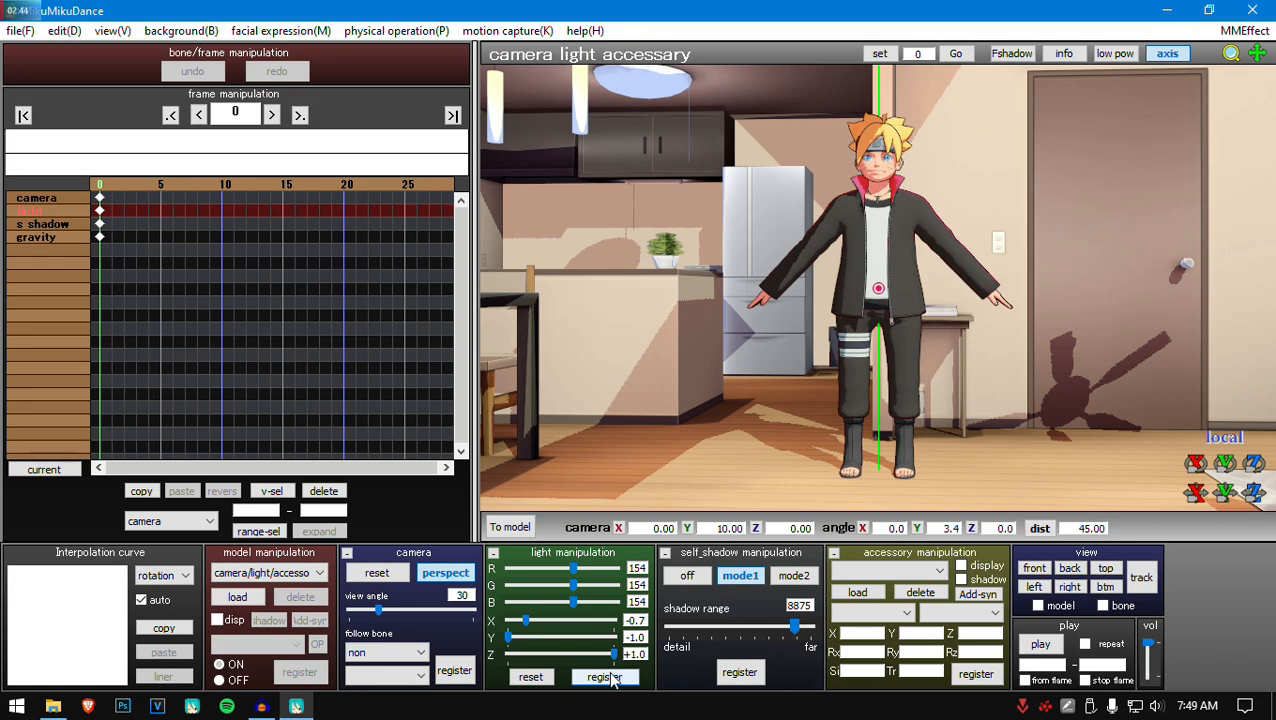
click(604, 677)
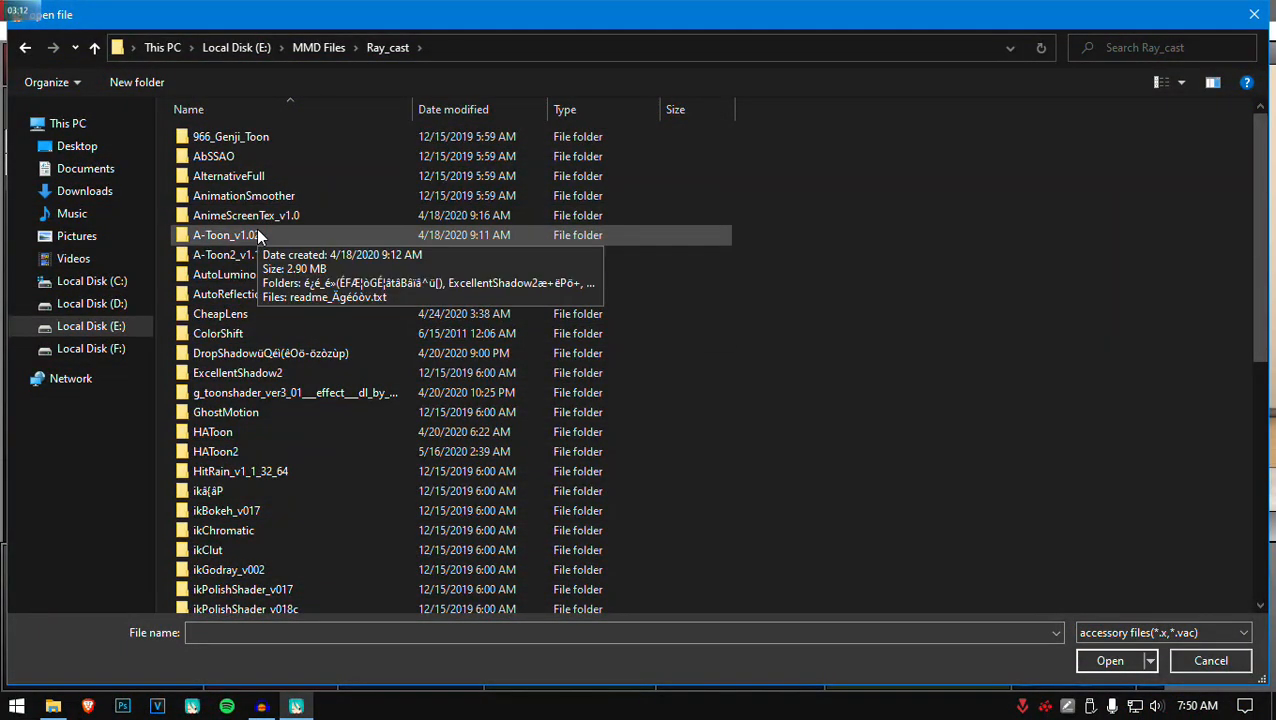
Step: Load A-screen.x from the AnimeScreenTex_v1.0 folder as an accessory
double_click(246, 215)
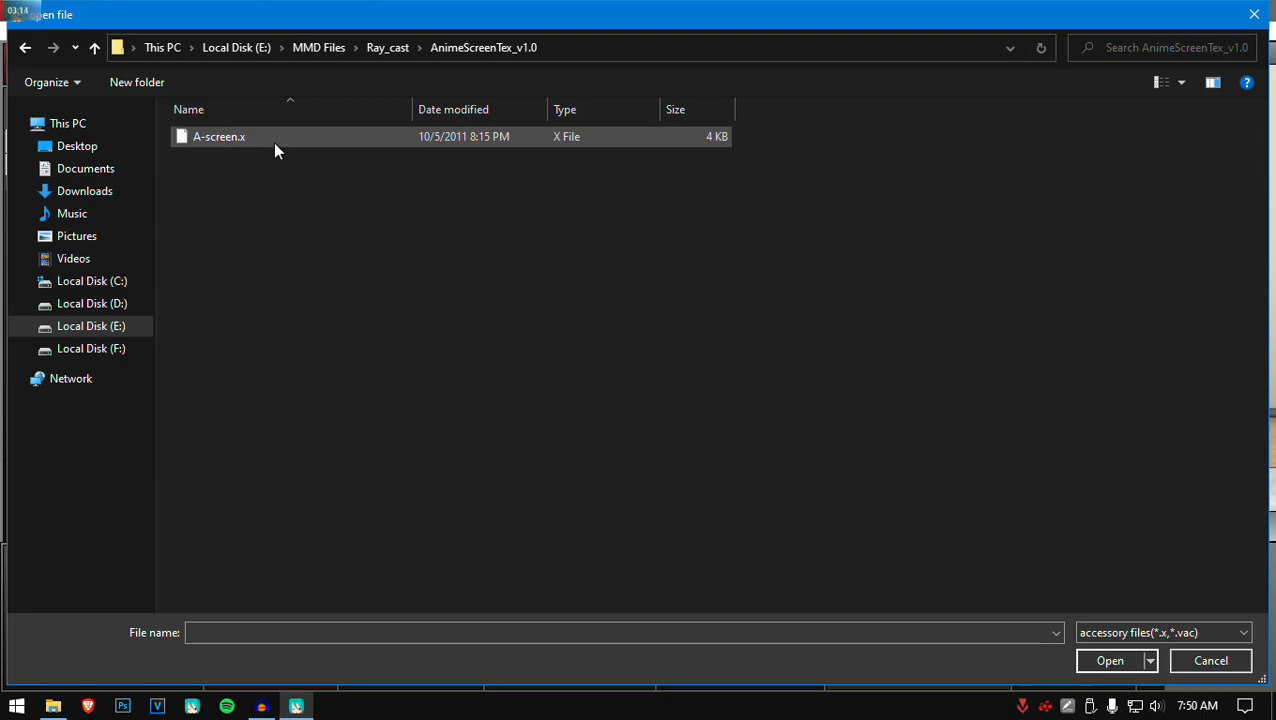
click(1110, 660)
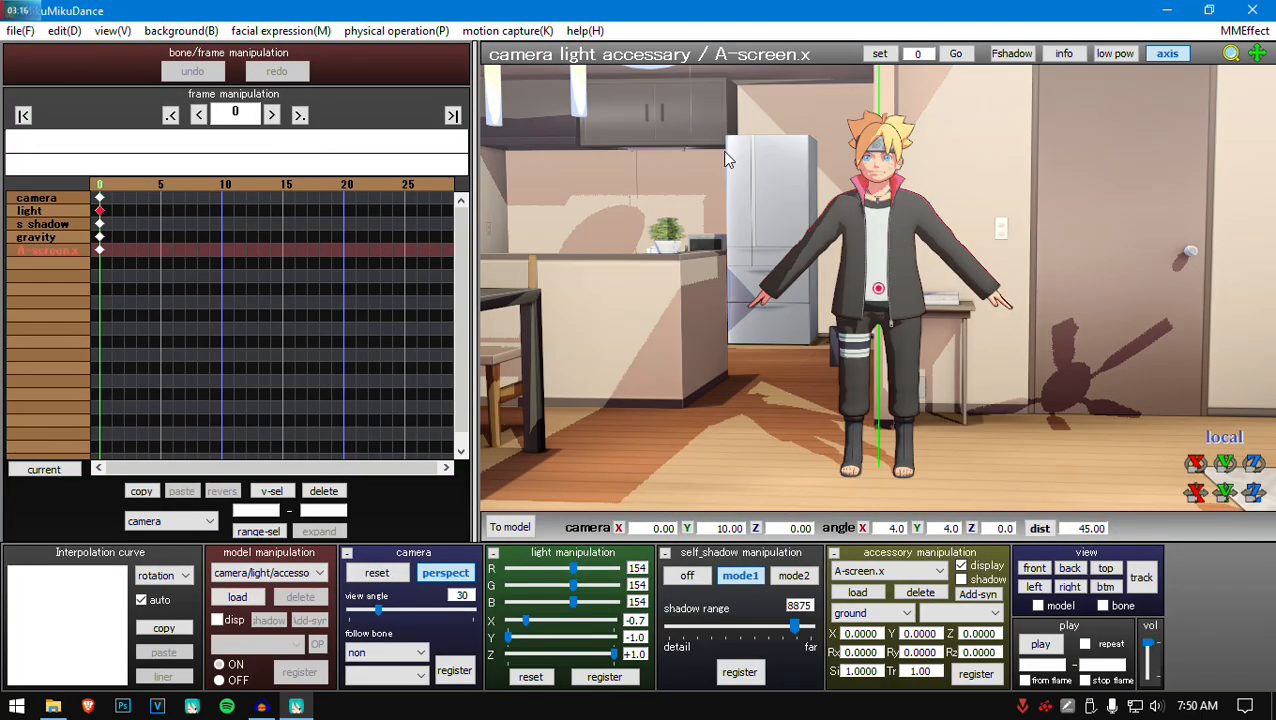
mouse_move(1200, 110)
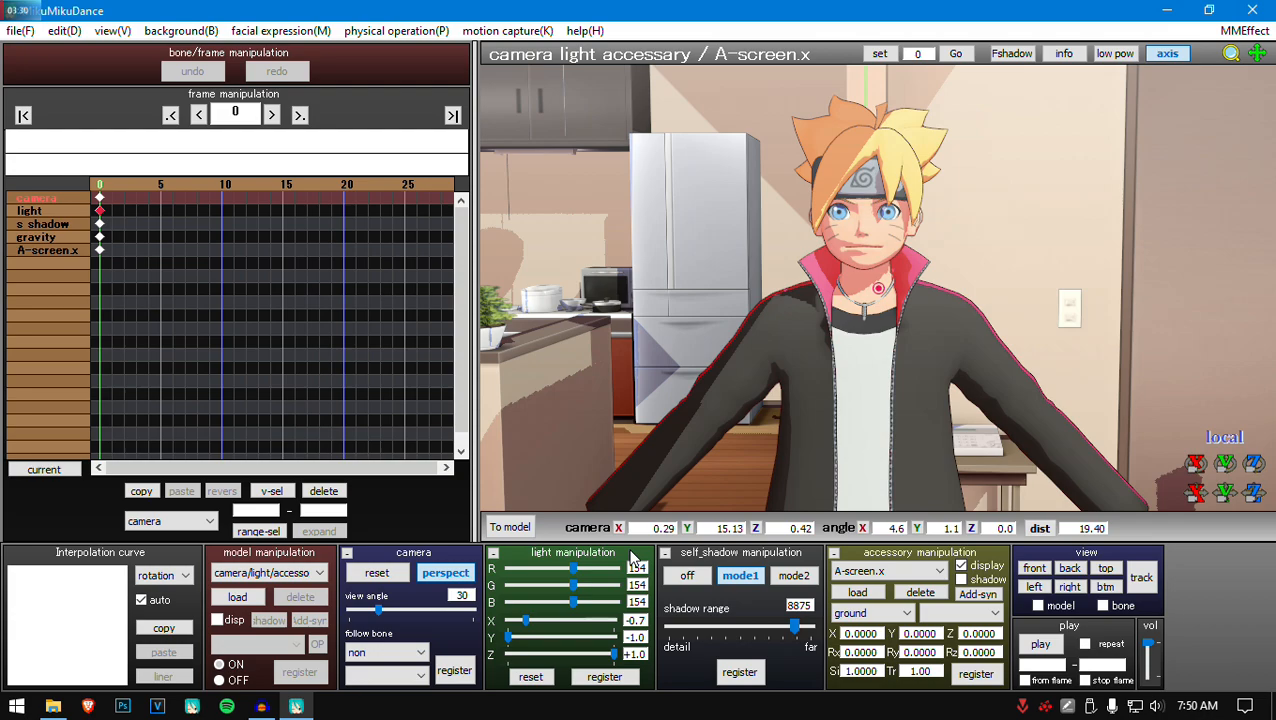
mouse_move(538, 176)
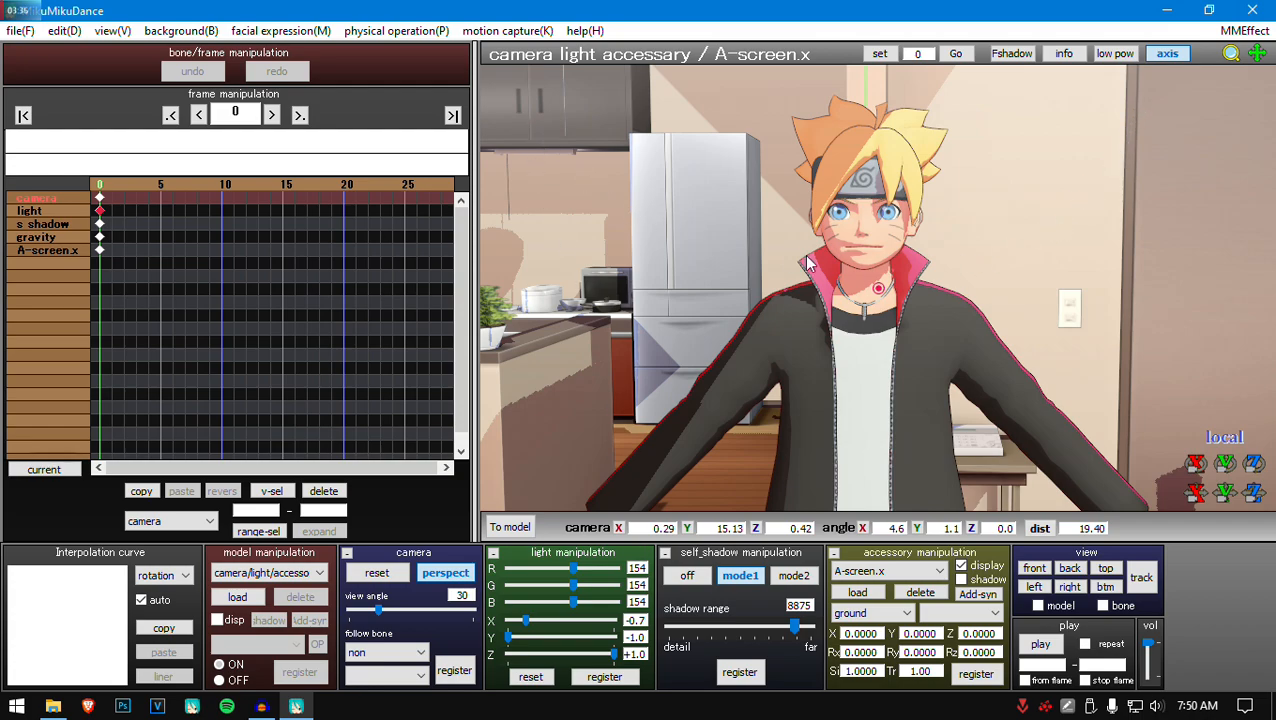
mouse_move(910, 287)
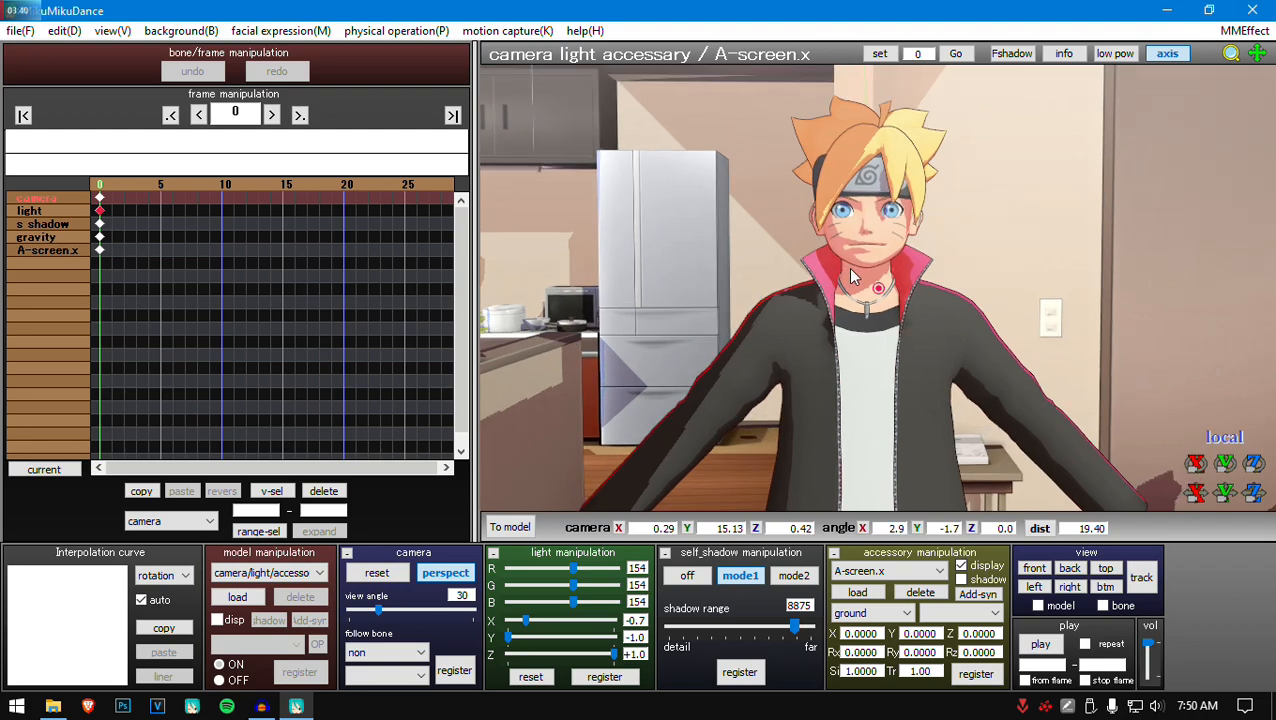
drag(850, 275, 780, 473)
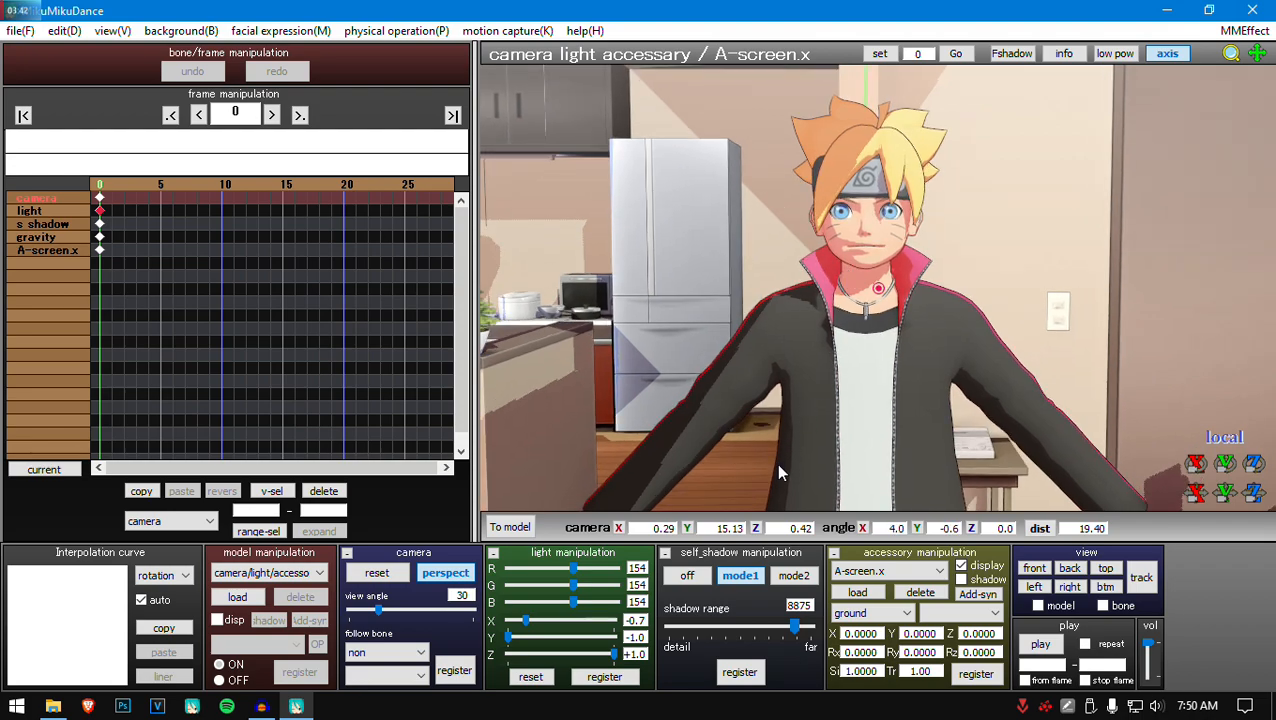